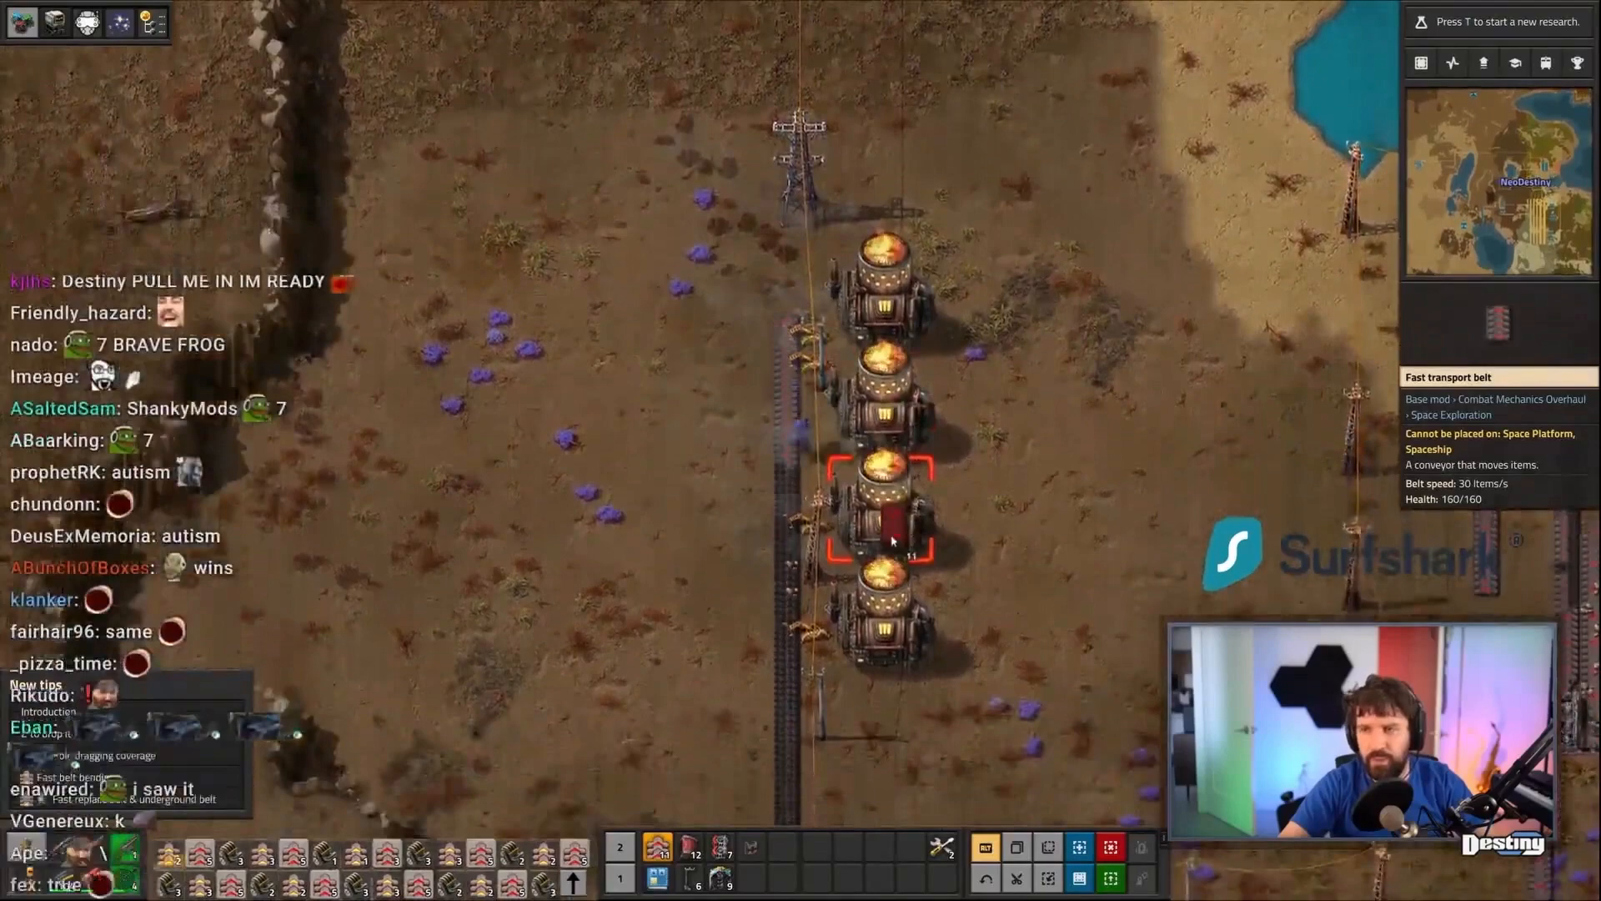
Dismiss the Factorio game menu and toggle the character inventory while touring the base
key(Escape)
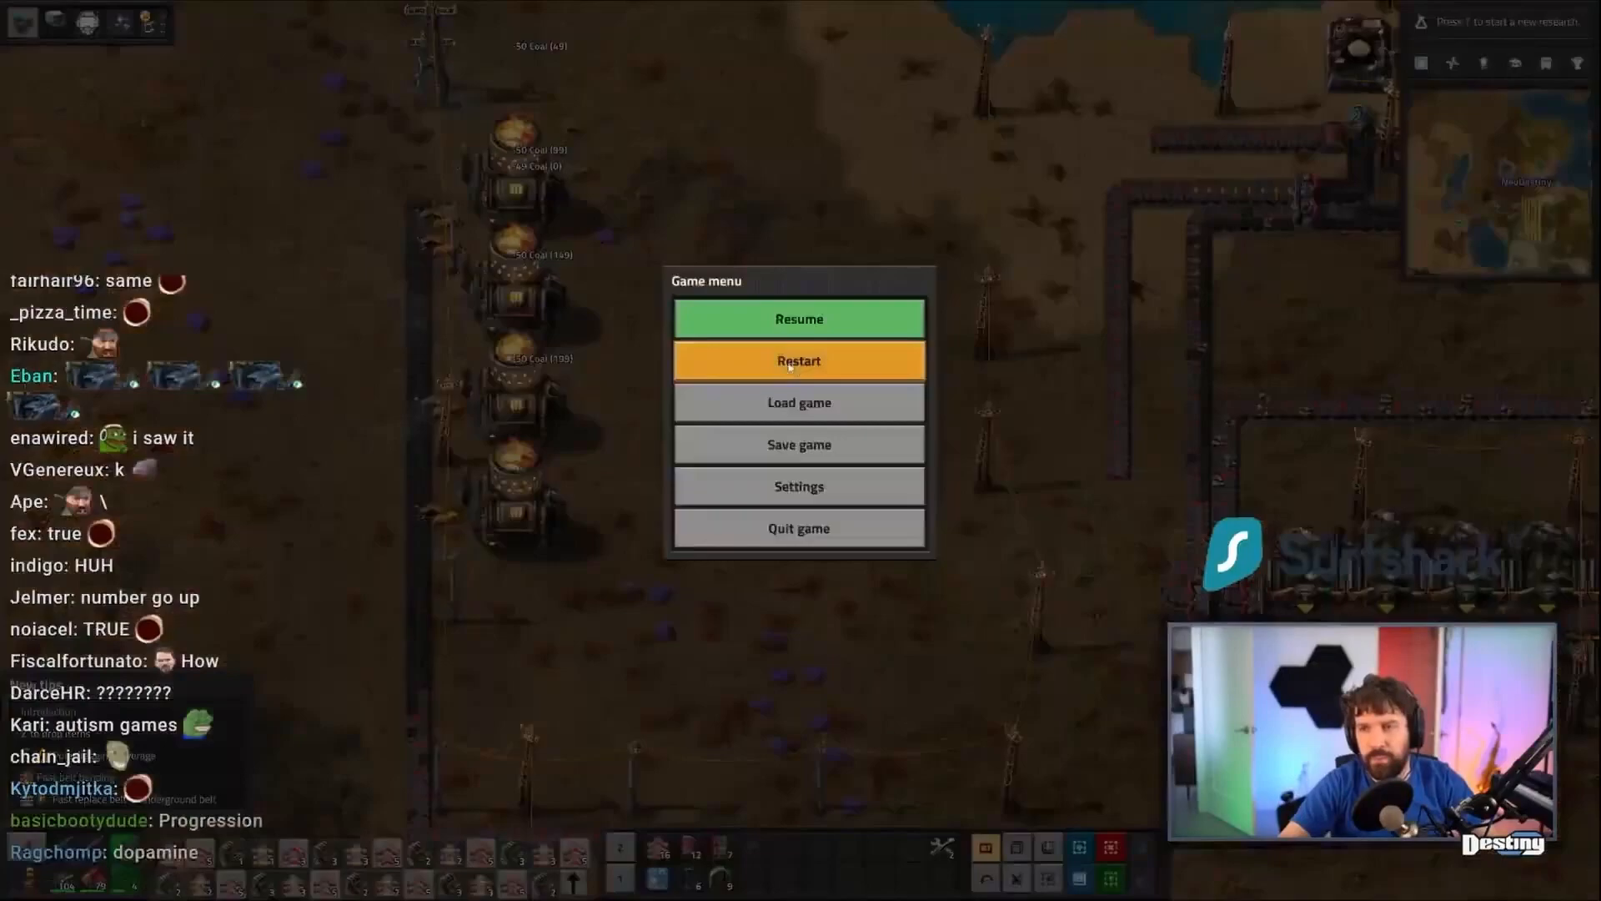
click(799, 319)
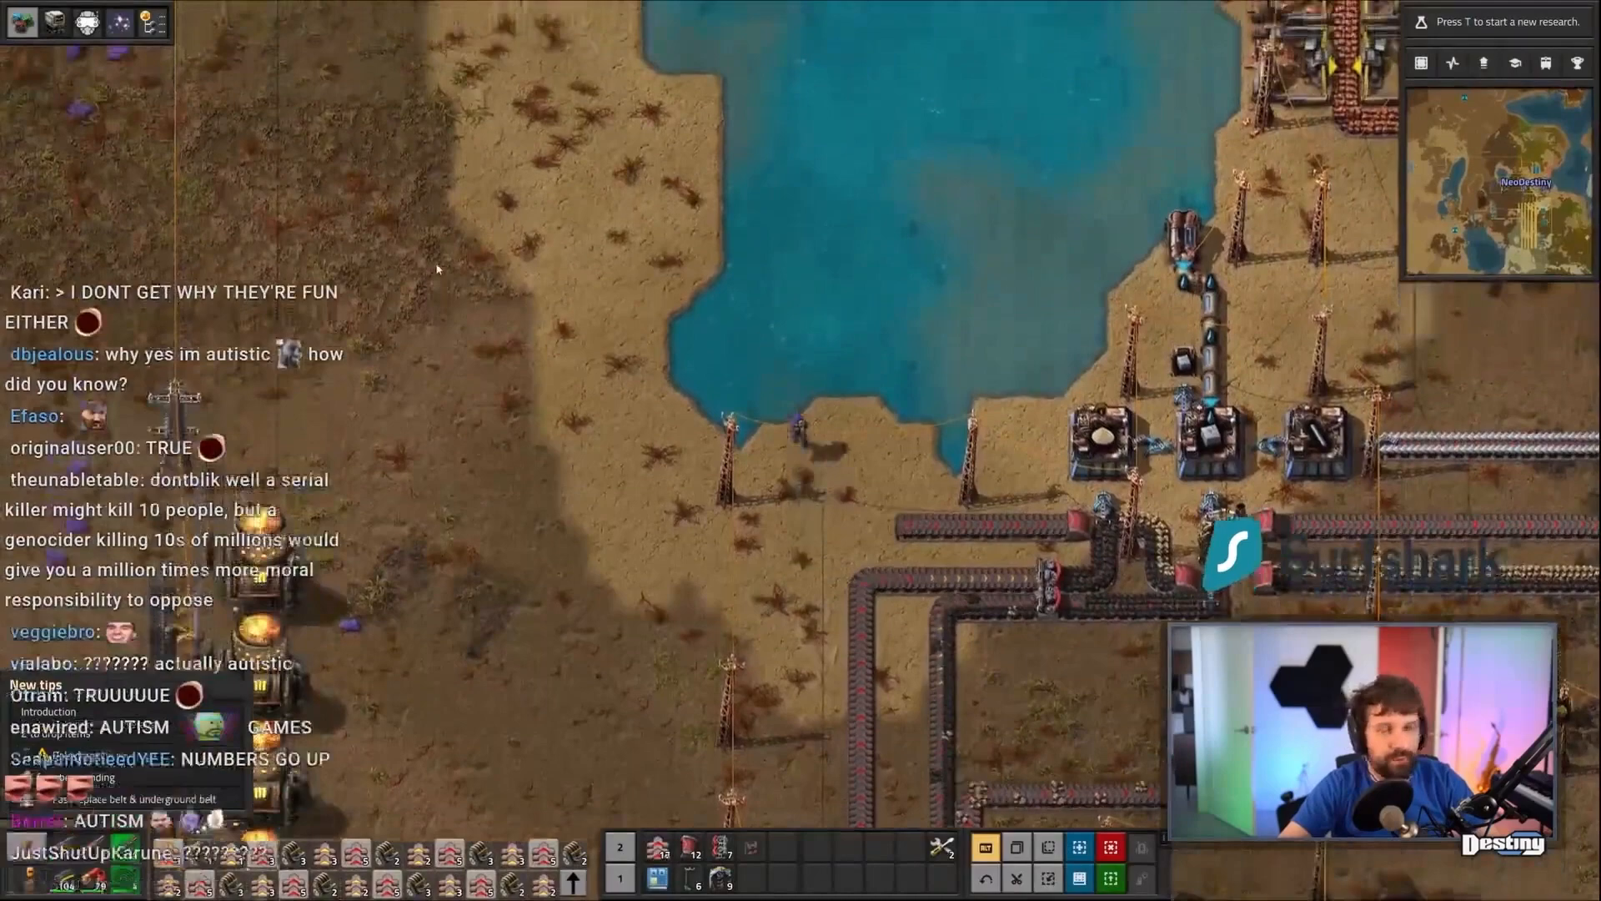
key(e)
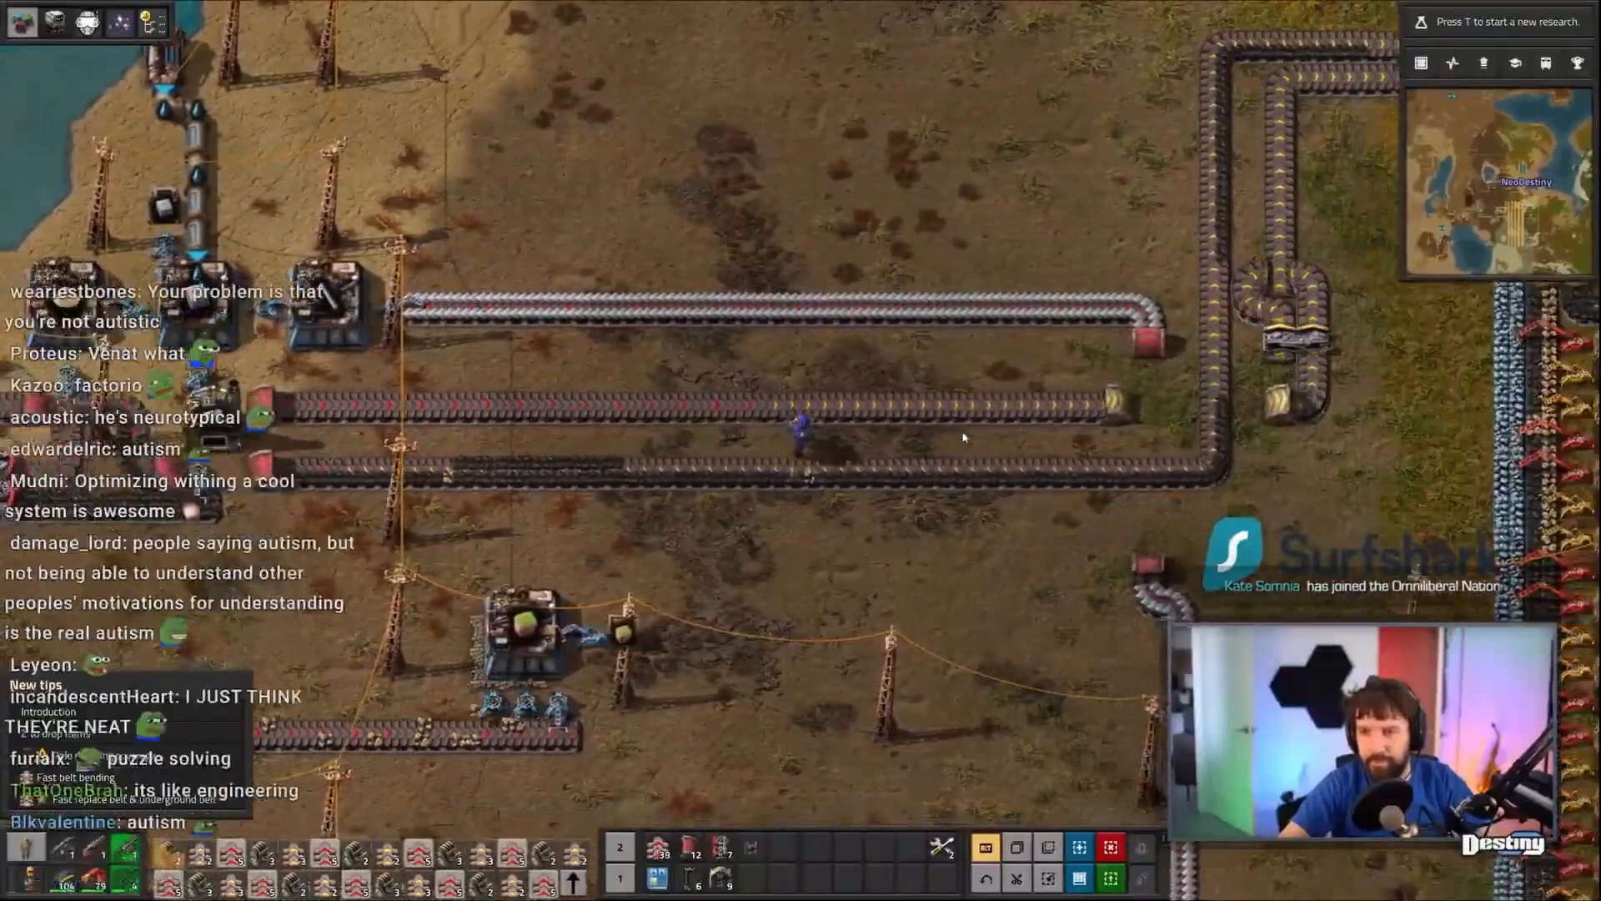
key(e)
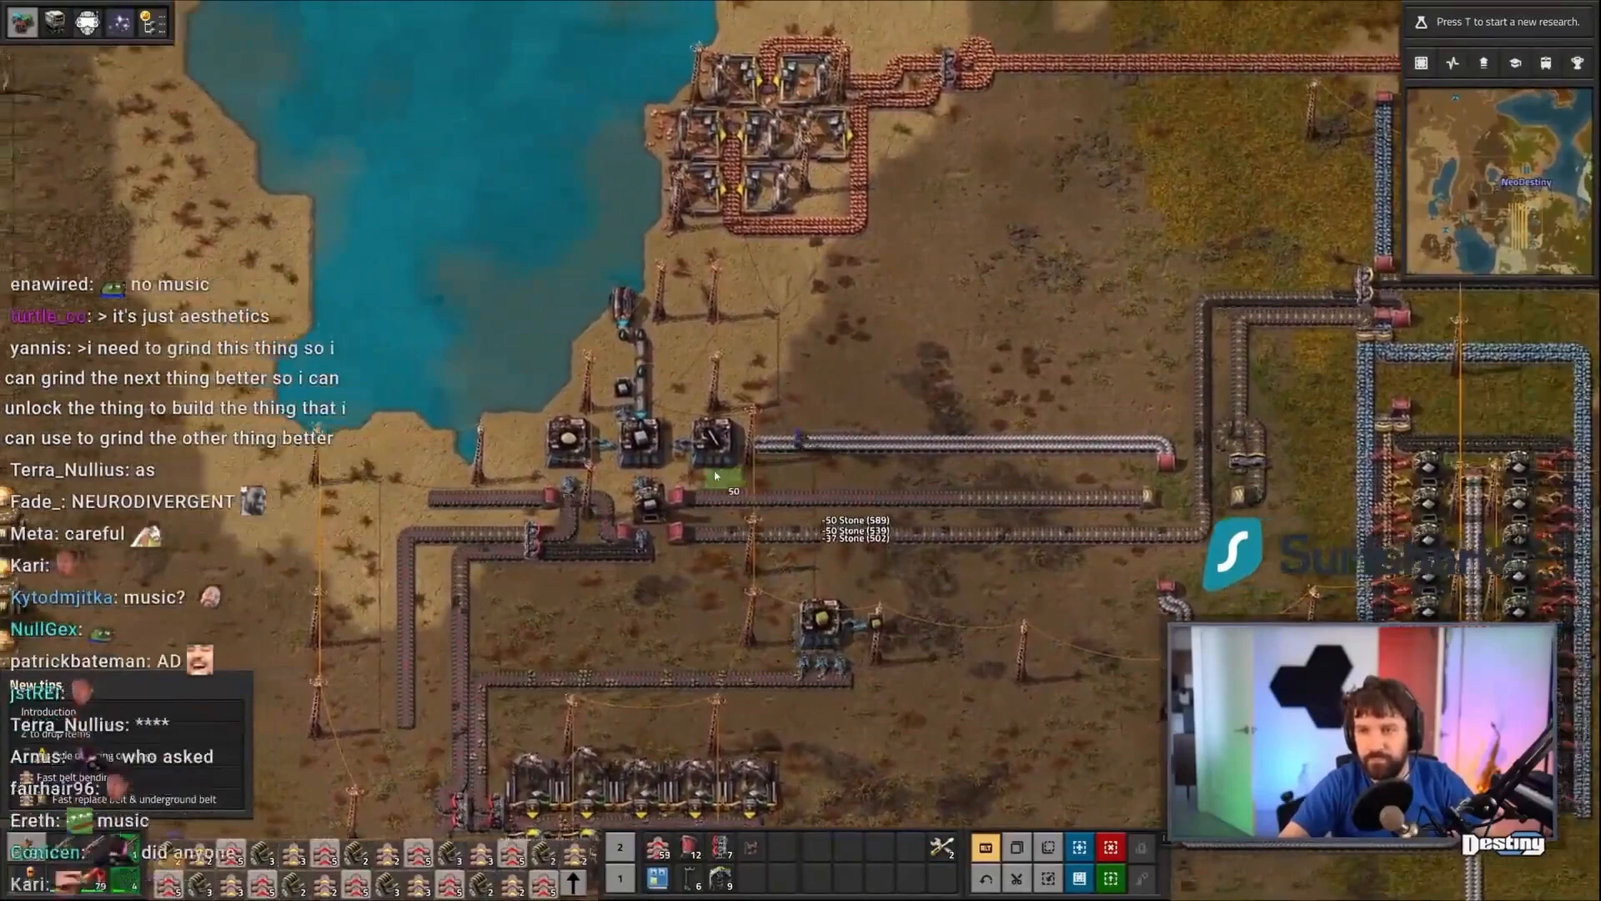
Inspect the steel furnace's contents, then leave its panel before switching away to Paint
click(697, 440)
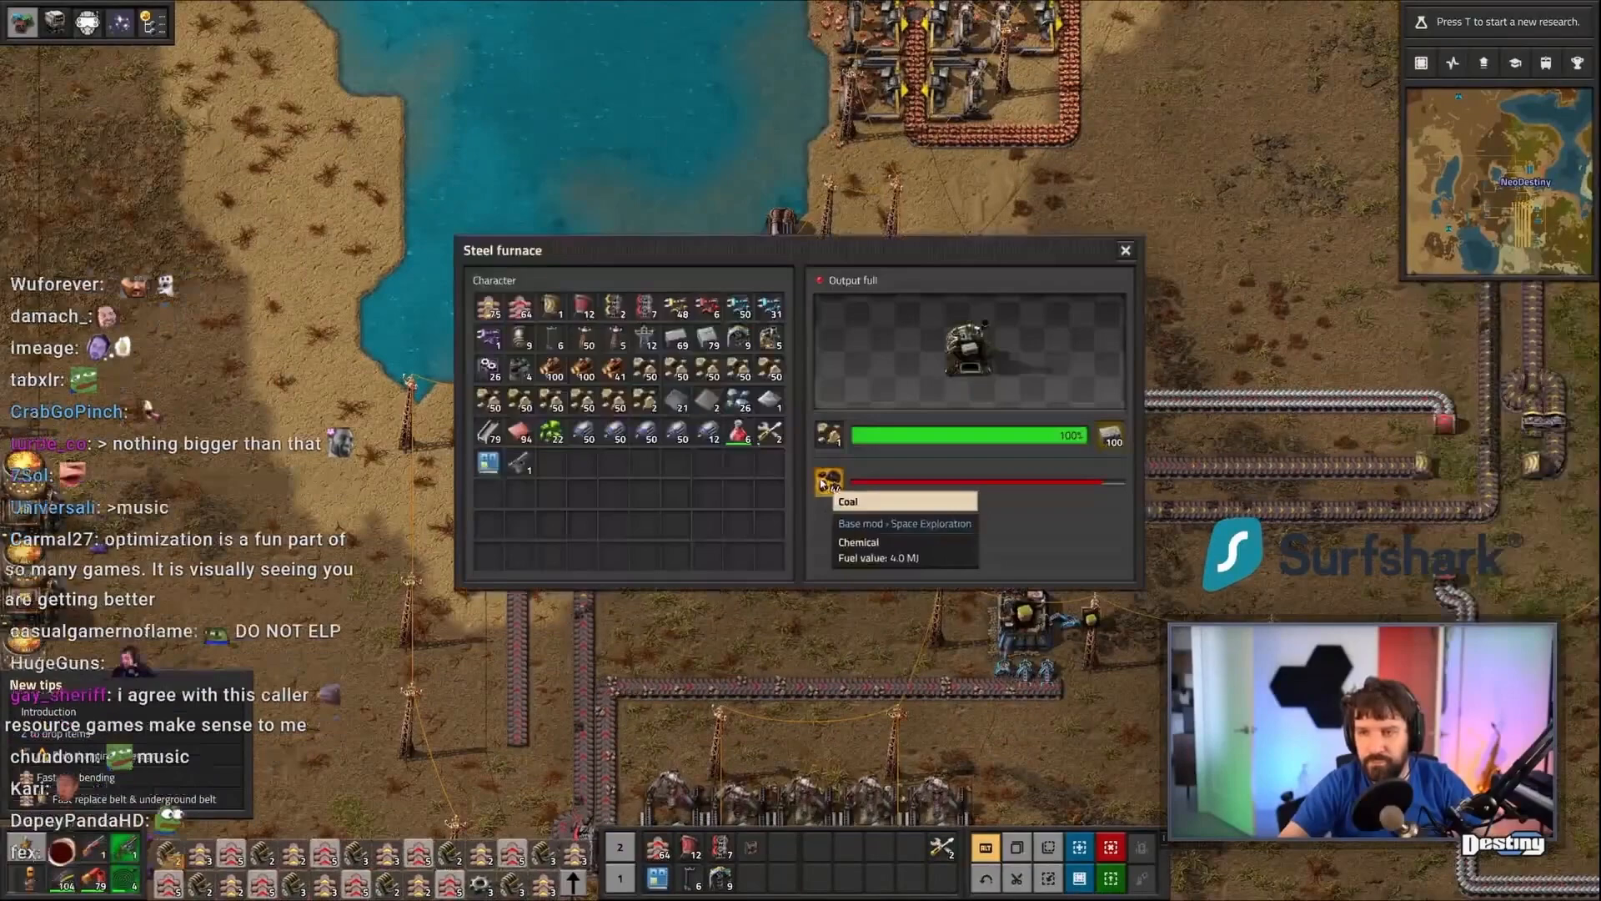
click(1124, 250)
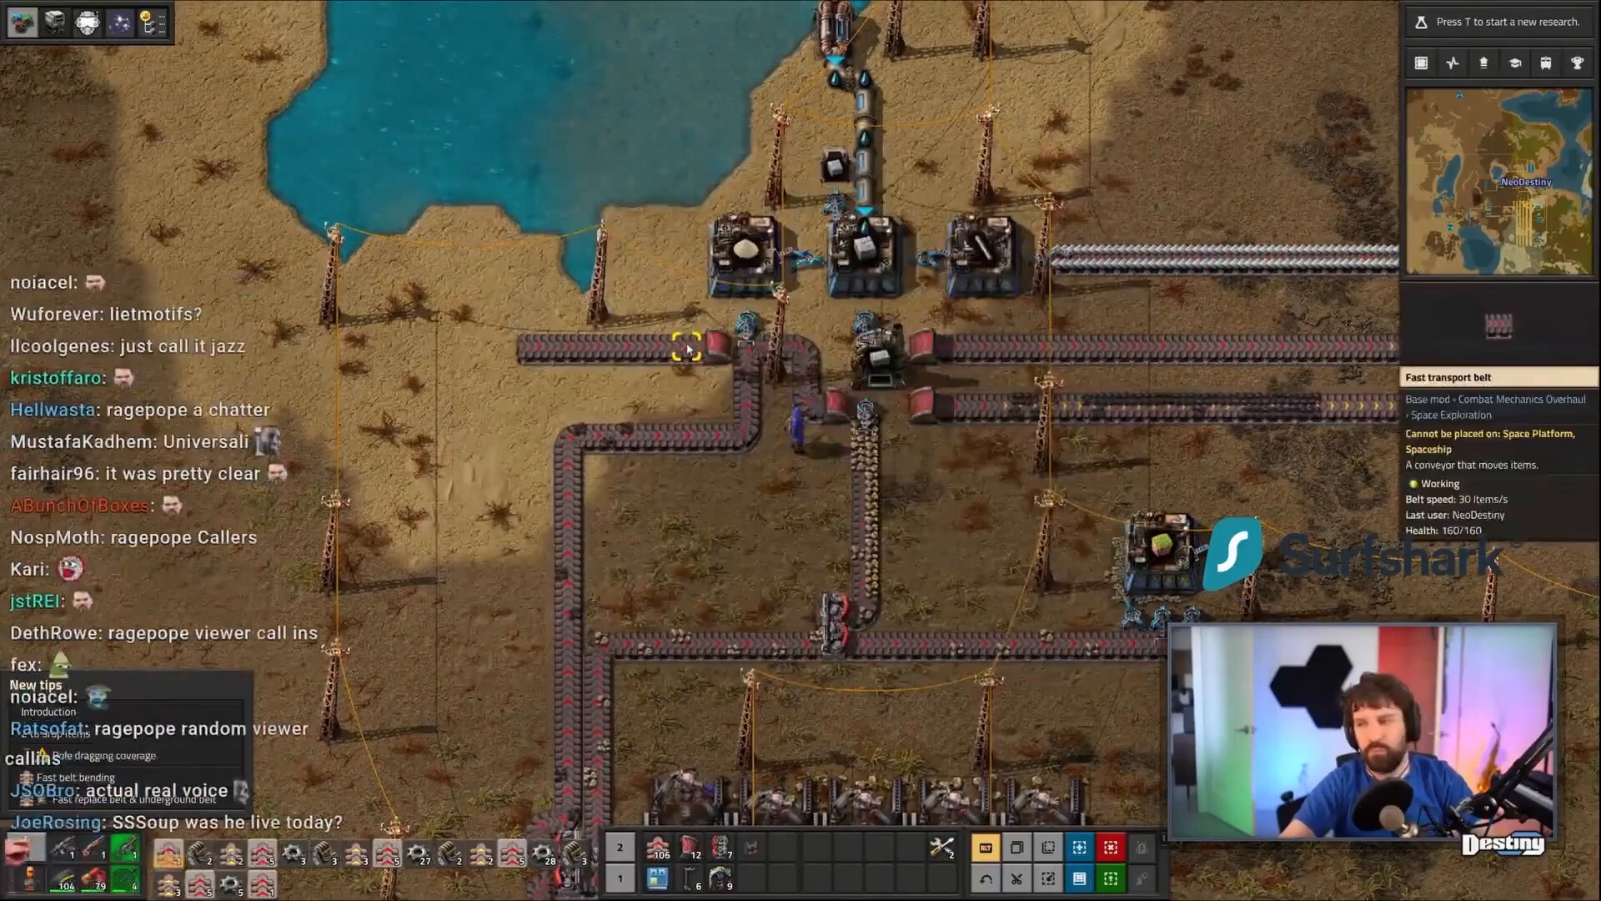
key(e)
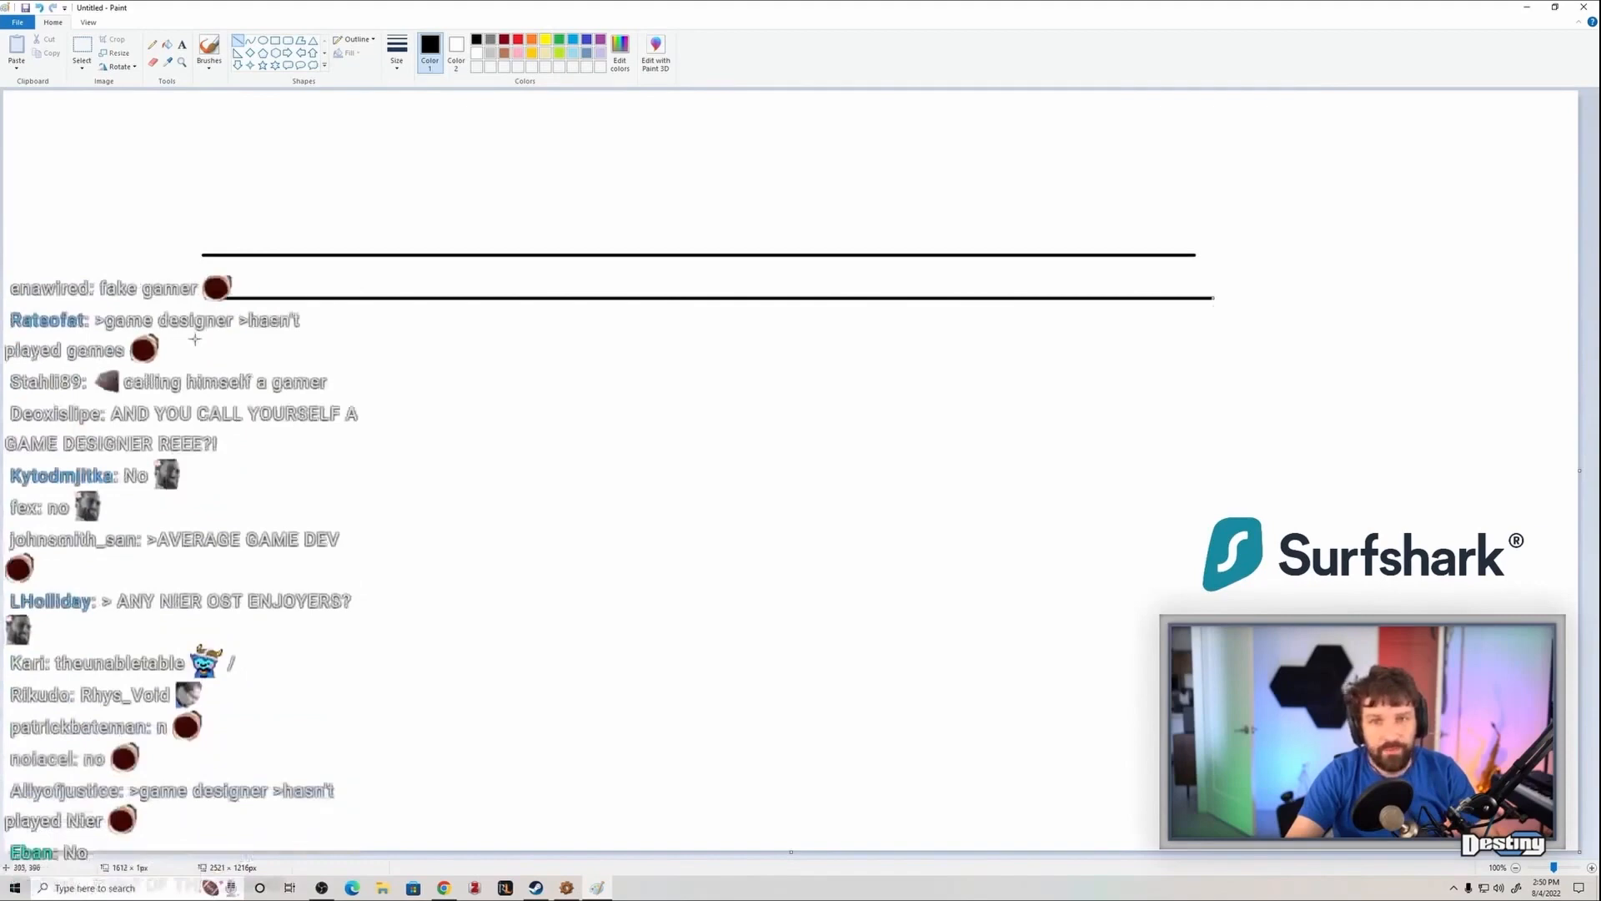
Clear the old lines and redraw one long black line with the handwritten label 'Per' above it
scroll(down, 3)
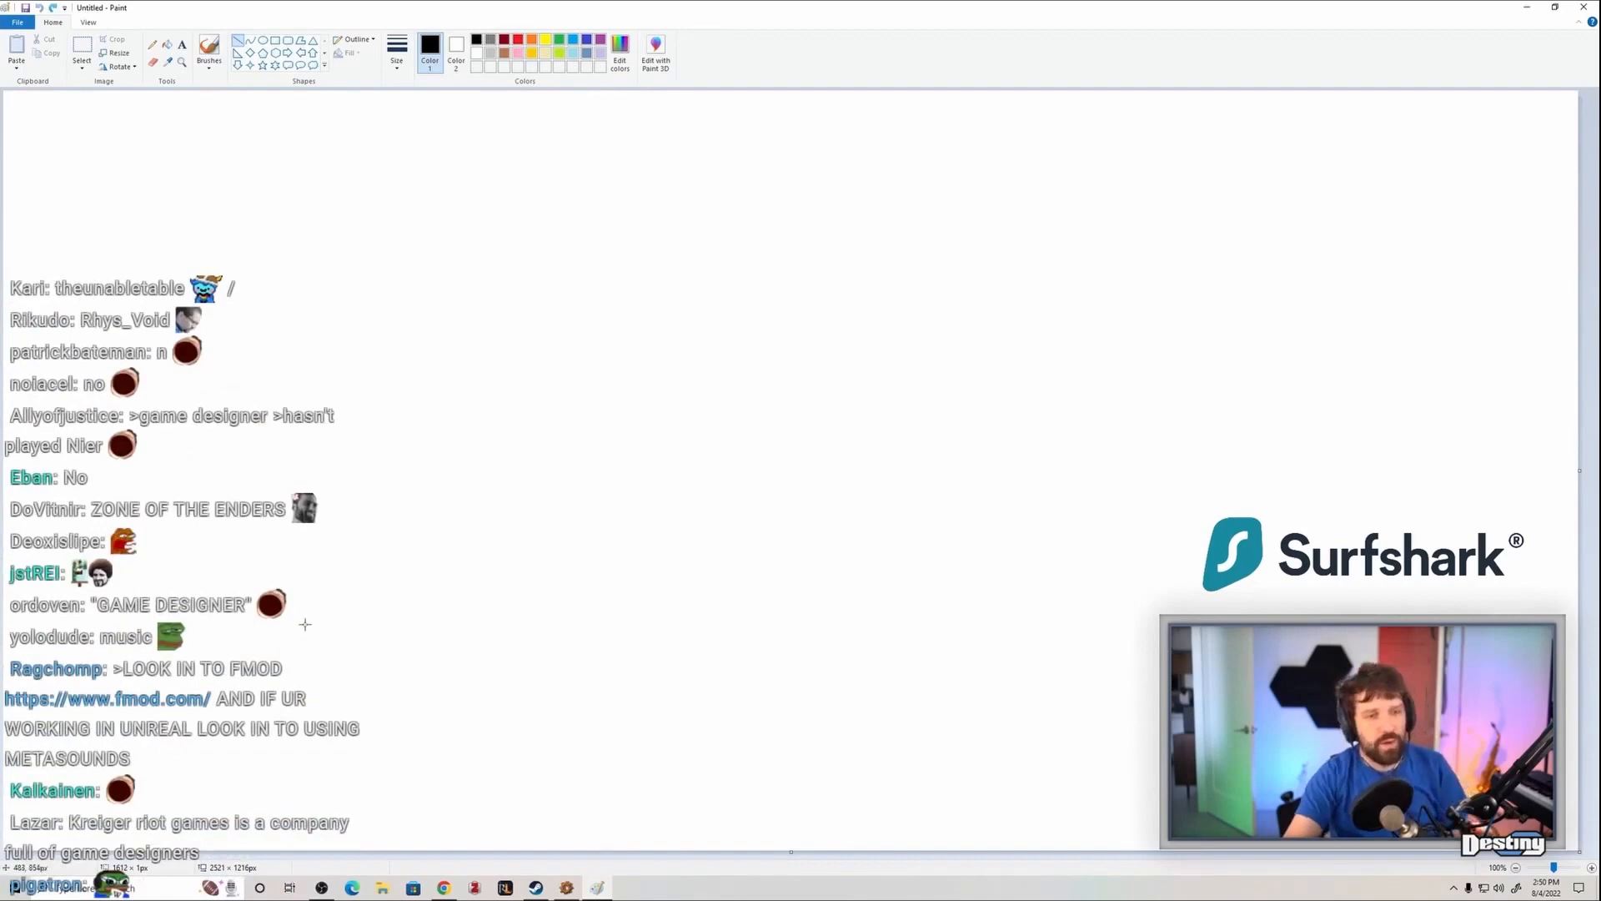
scroll(down, 3)
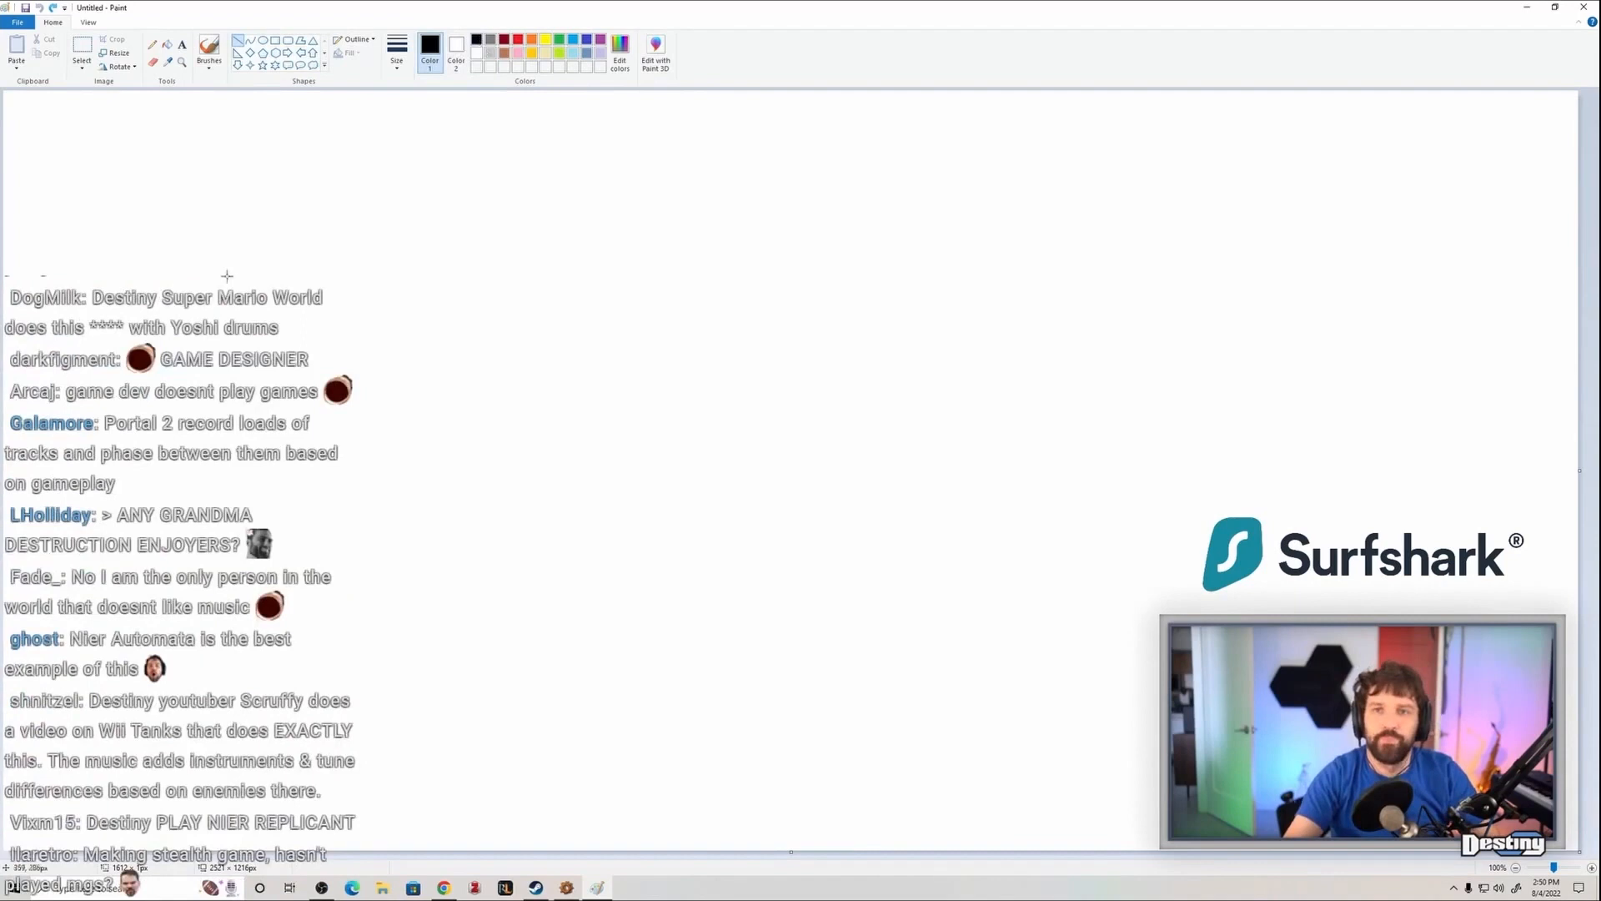
click(396, 47)
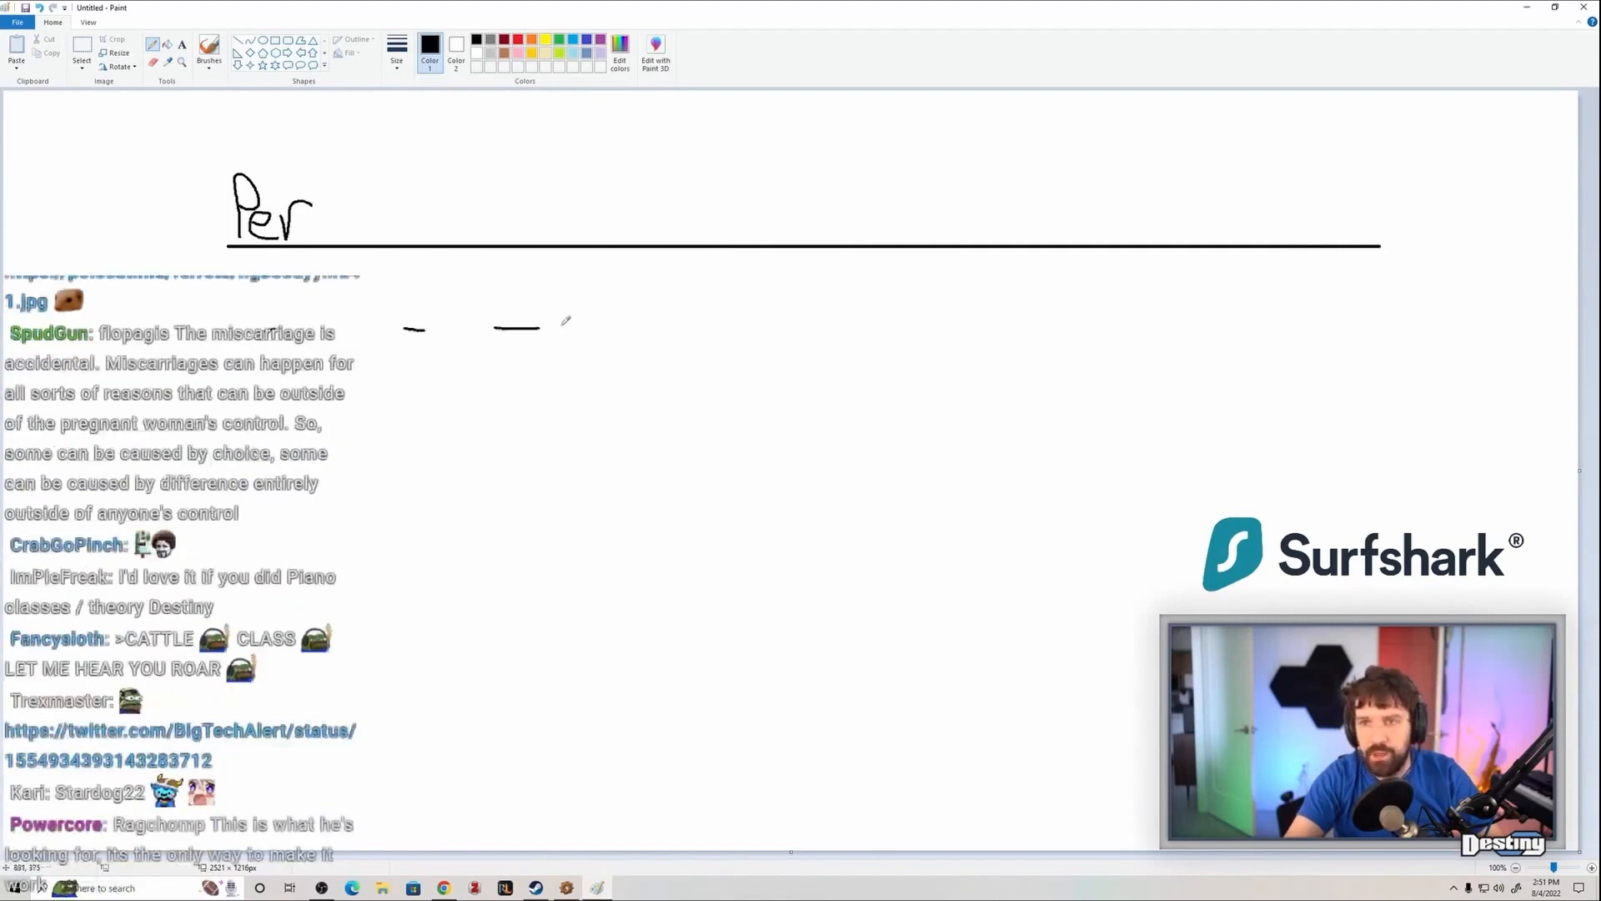
Add a long blue horizontal line beneath the labelled black line as a second track
scroll(down, 3)
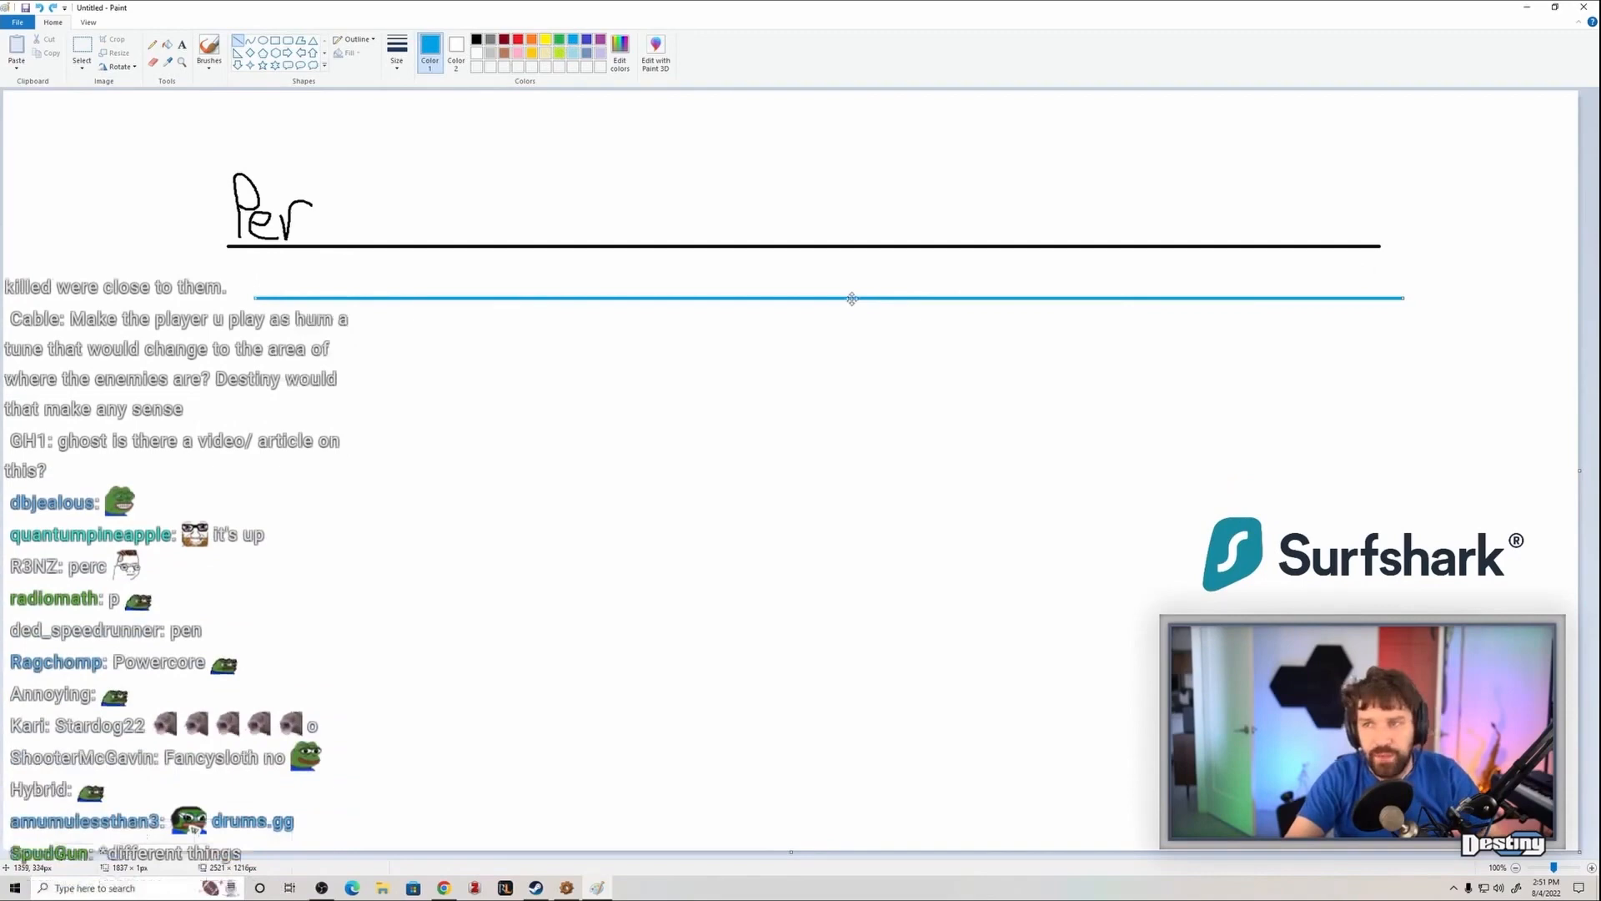
scroll(down, 3)
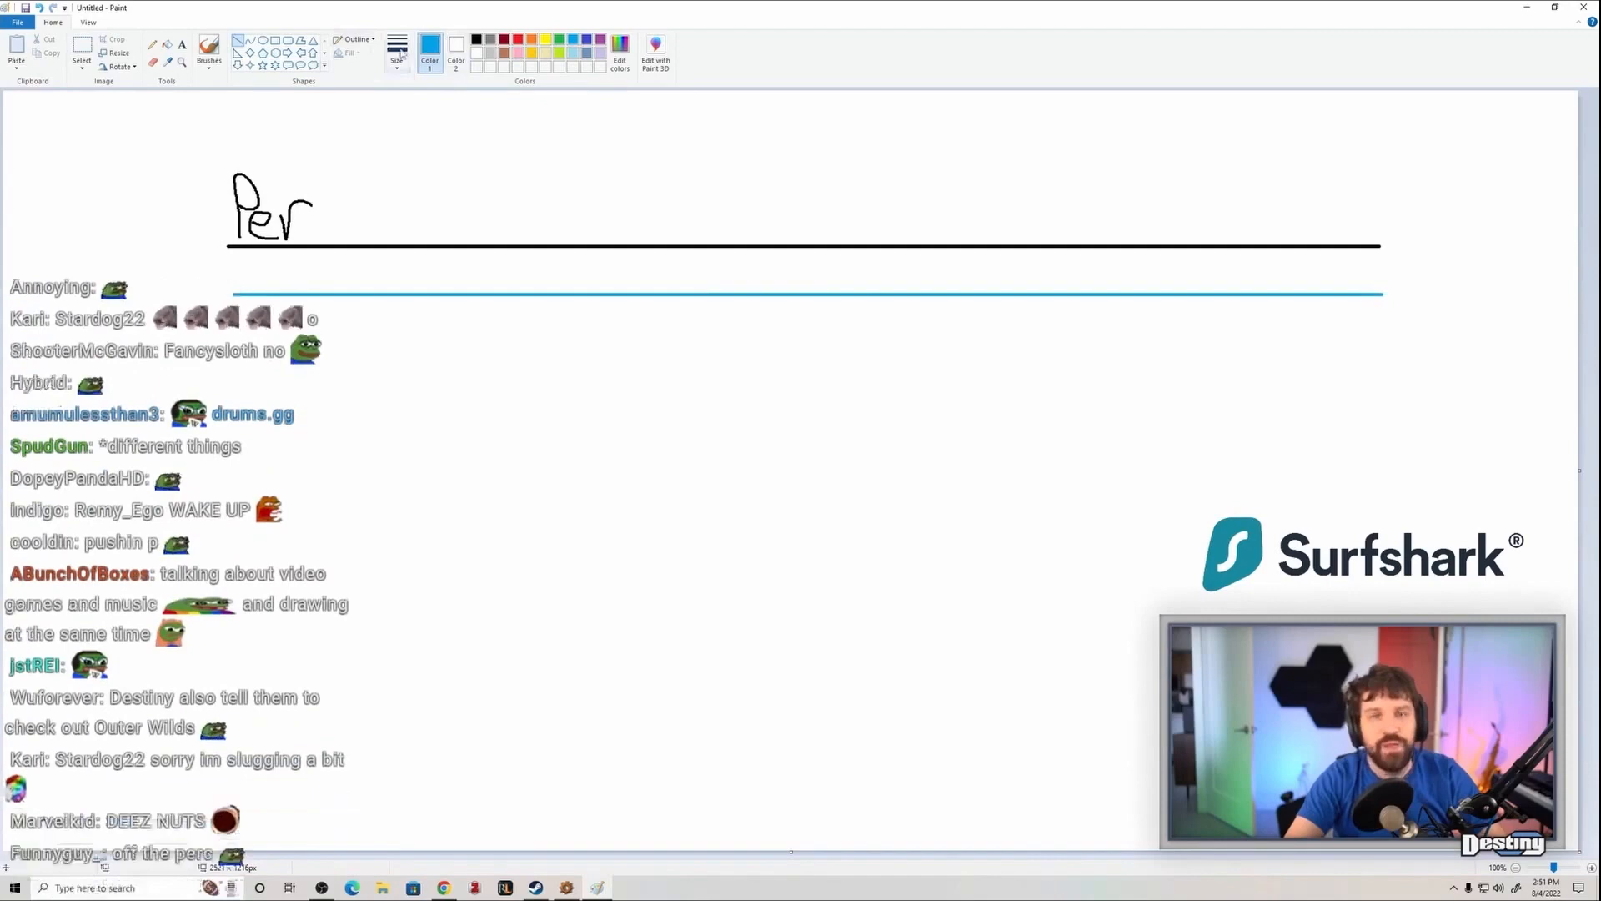
scroll(down, 3)
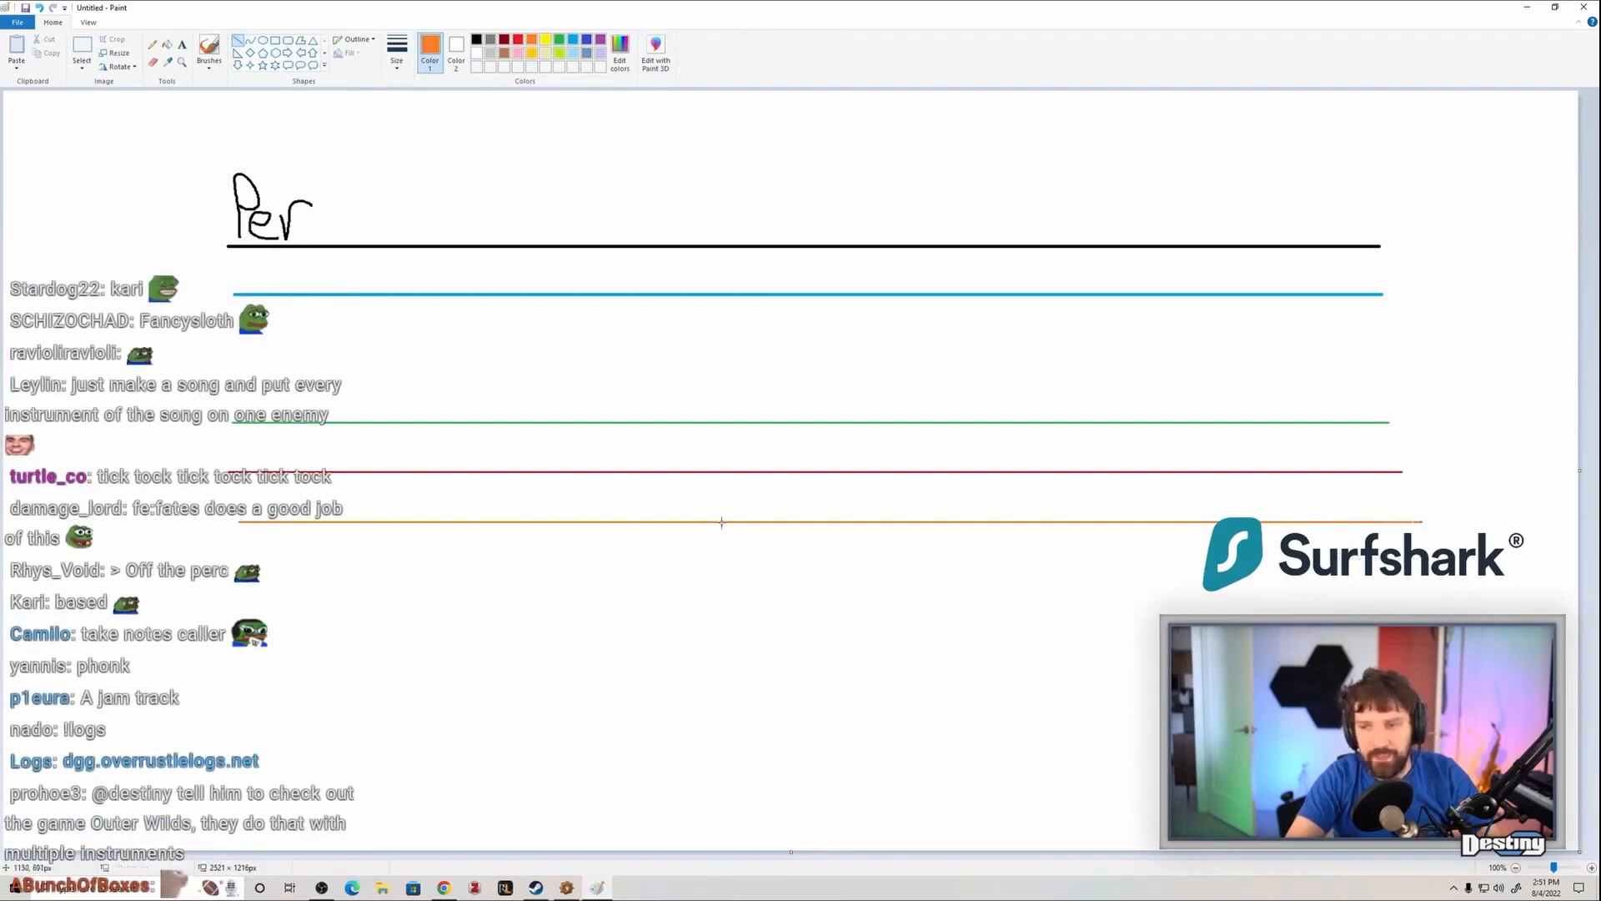
Shift the green, red and orange track lines lower and raise a short section of the green line
scroll(down, 3)
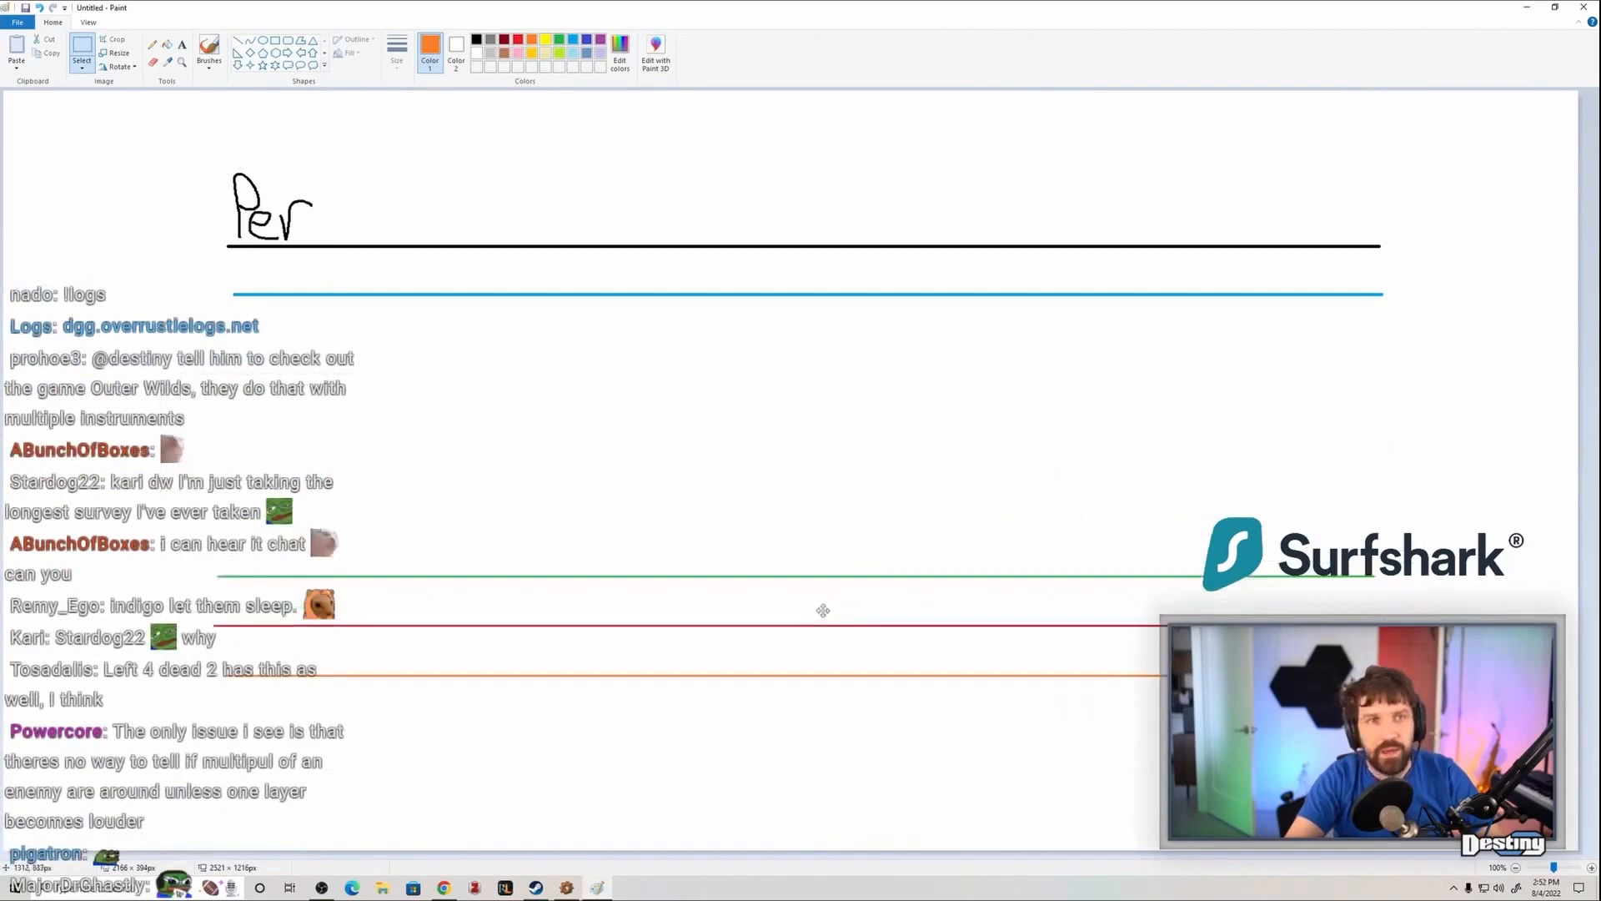
scroll(down, 3)
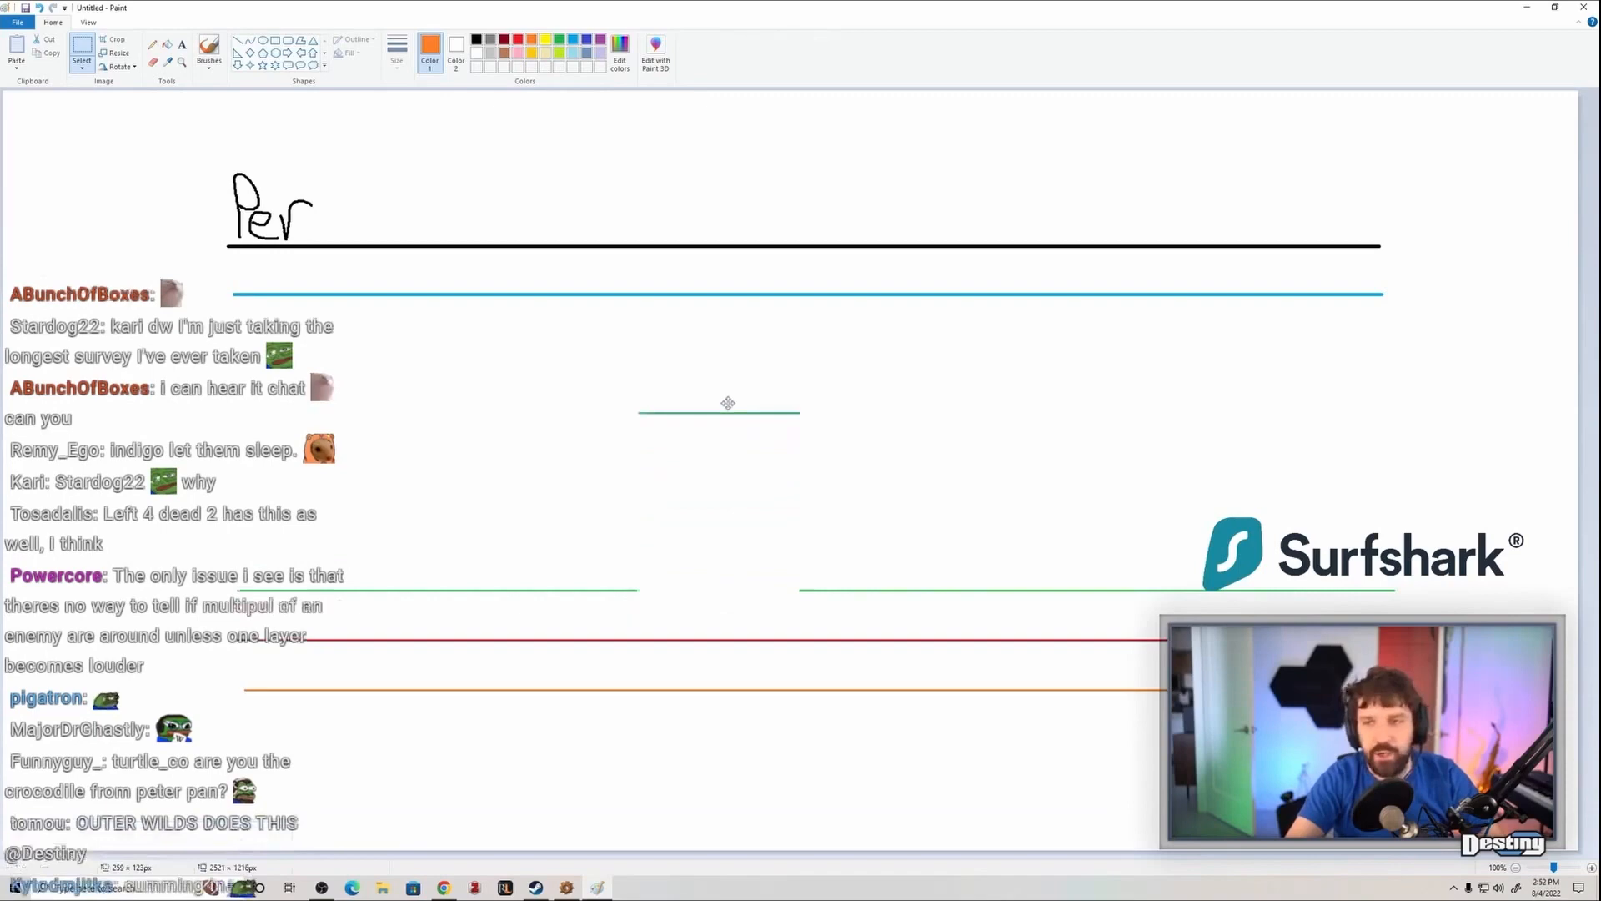
scroll(down, 3)
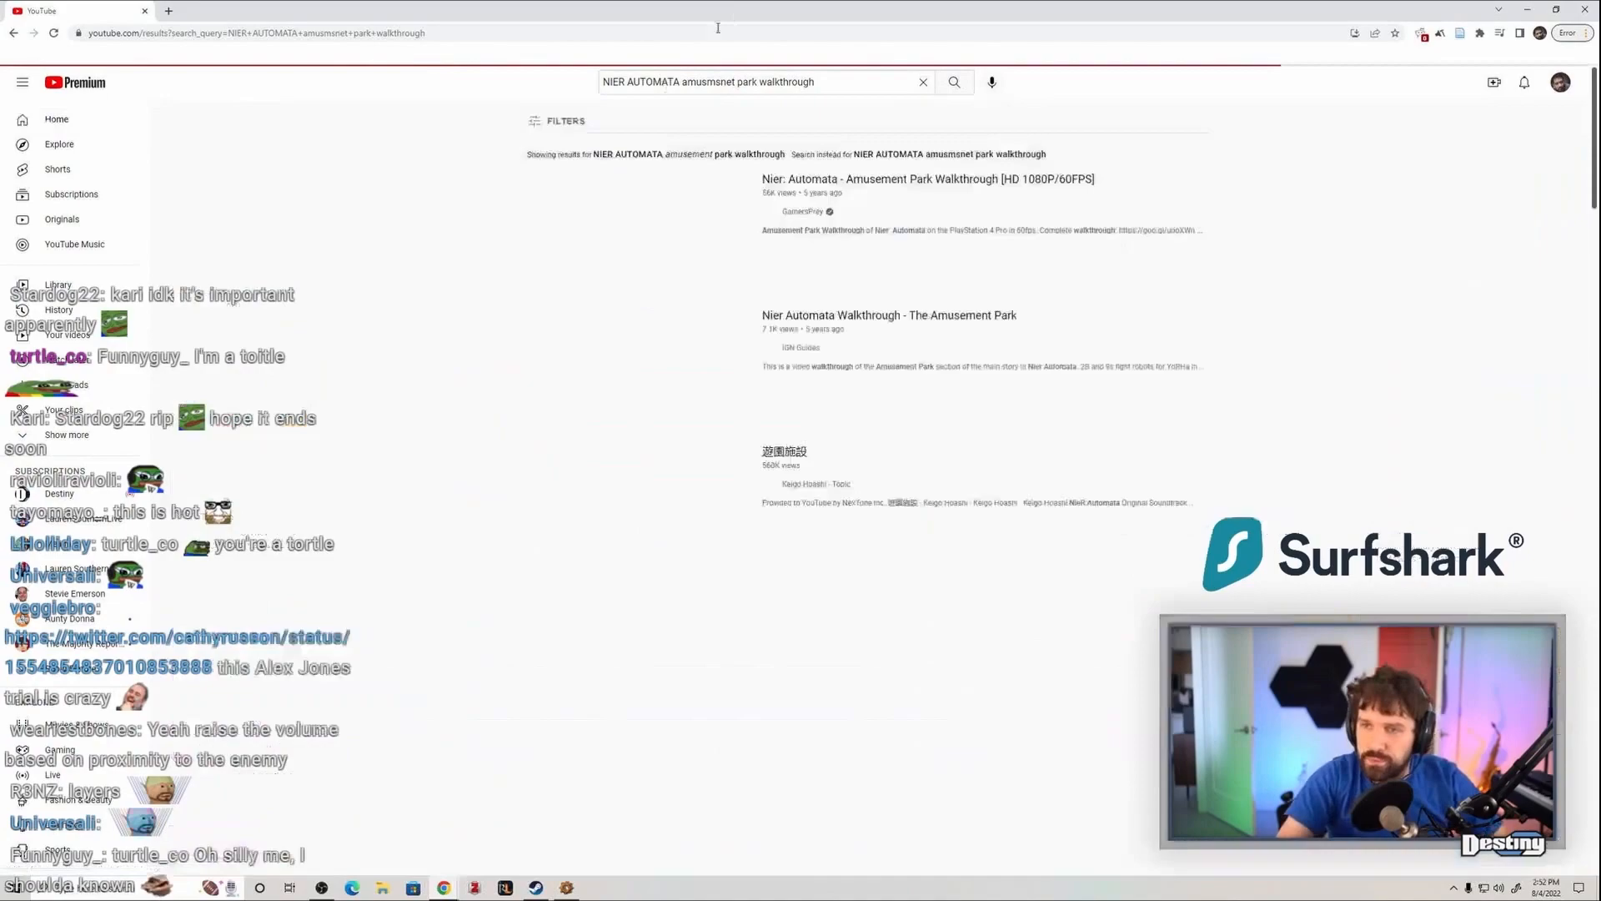
Search YouTube for NieR Automata amusement park walkthrough videos
click(925, 178)
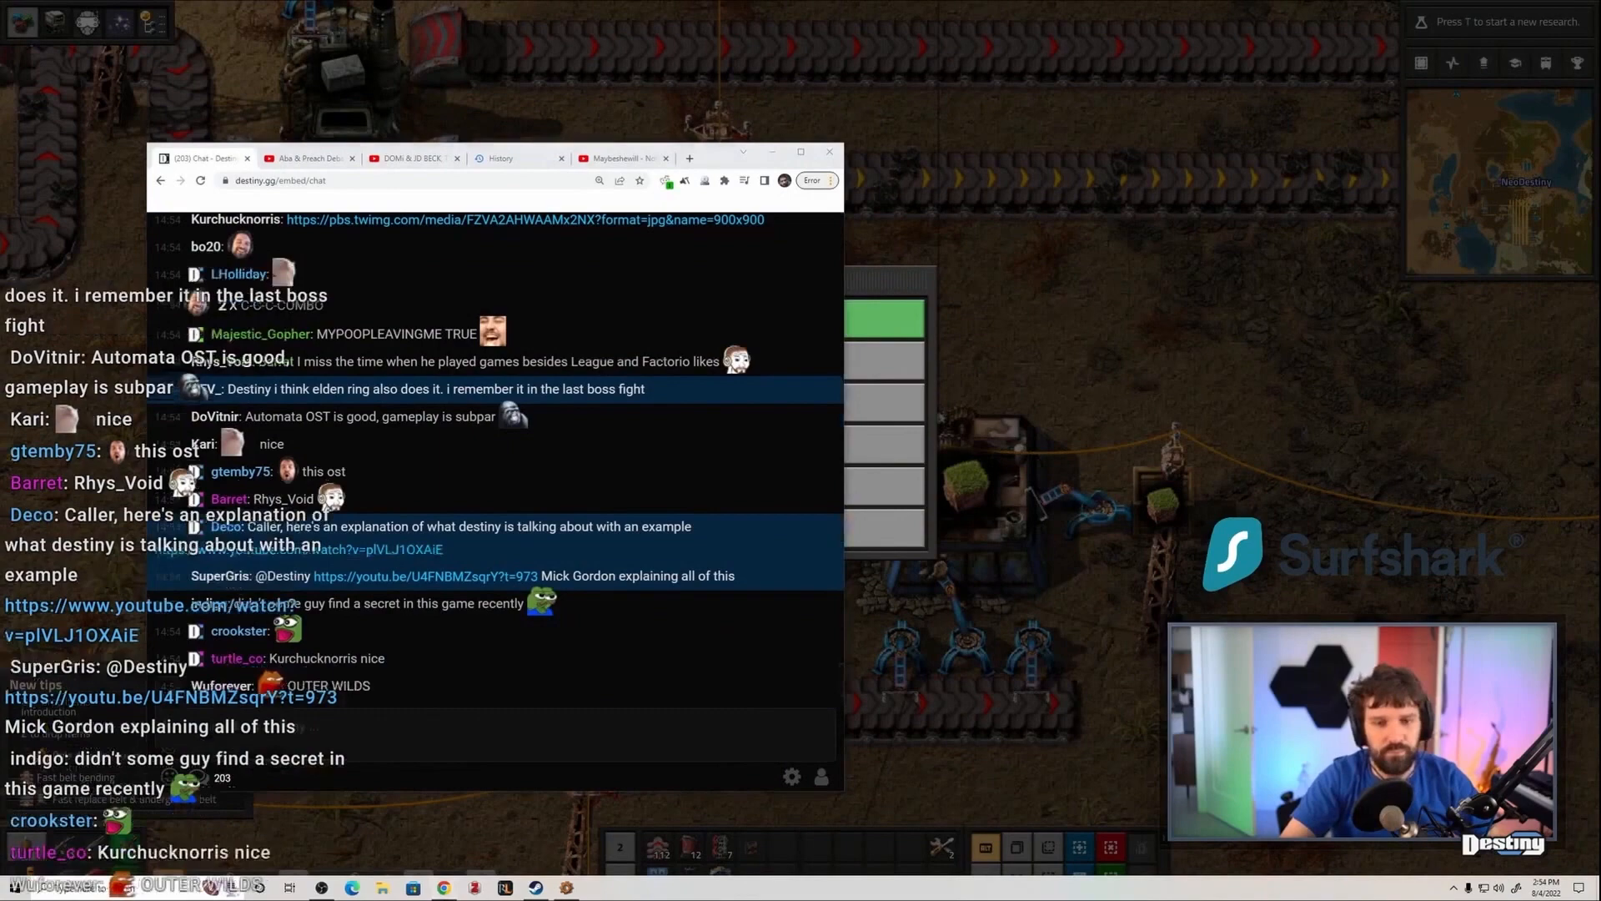
Scroll the wider stream chat window over Factorio down to the newest messages
scroll(down, 3)
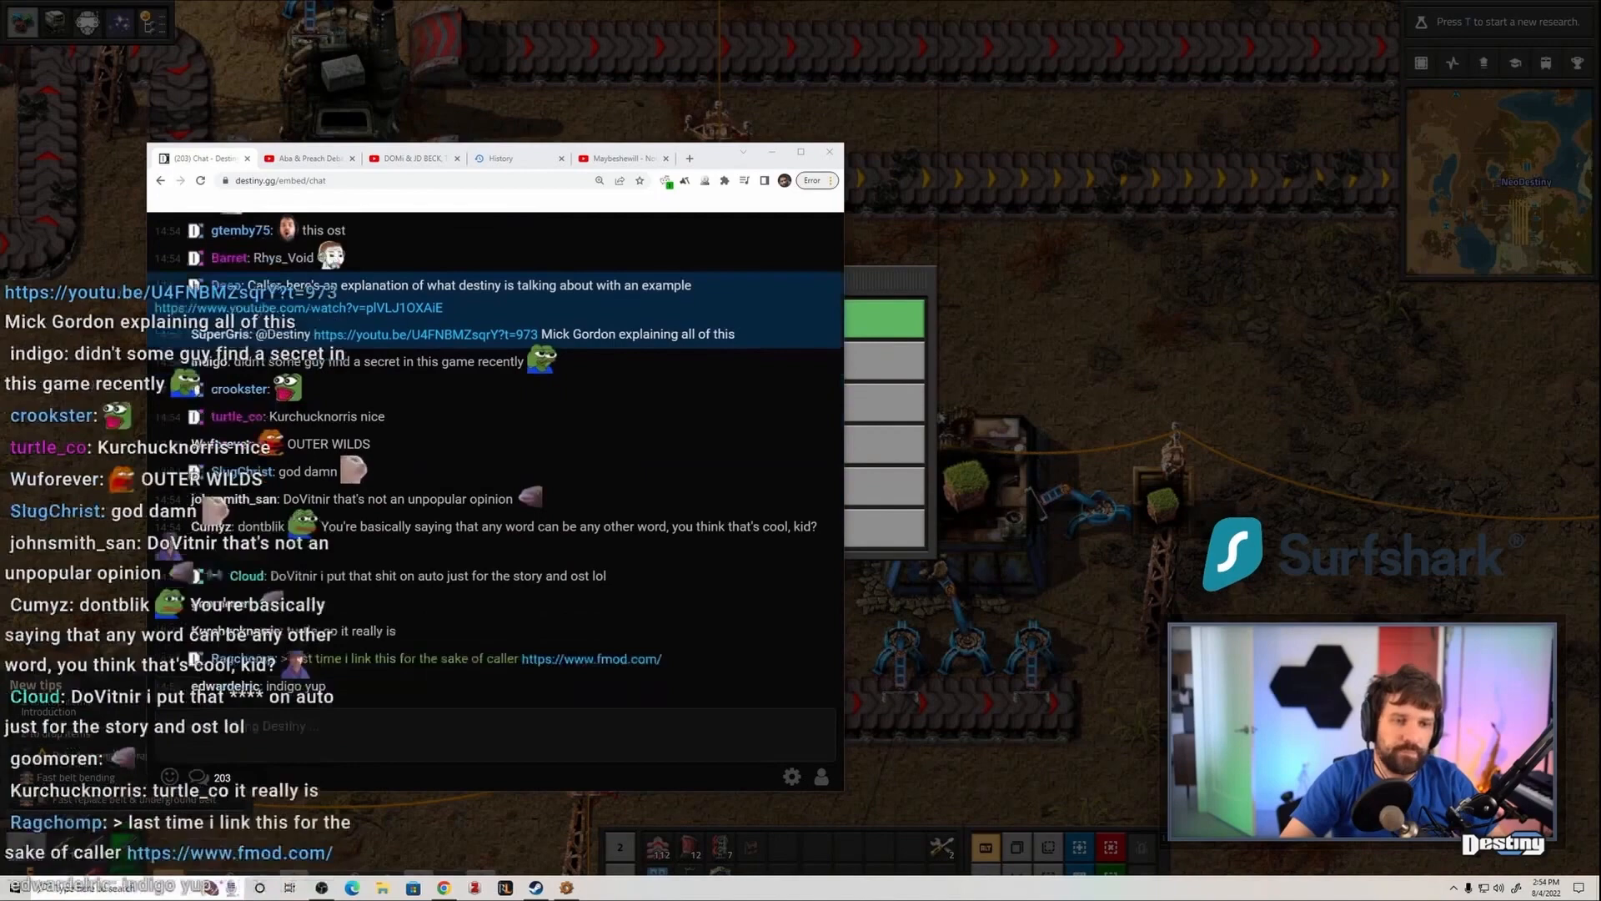
scroll(down, 3)
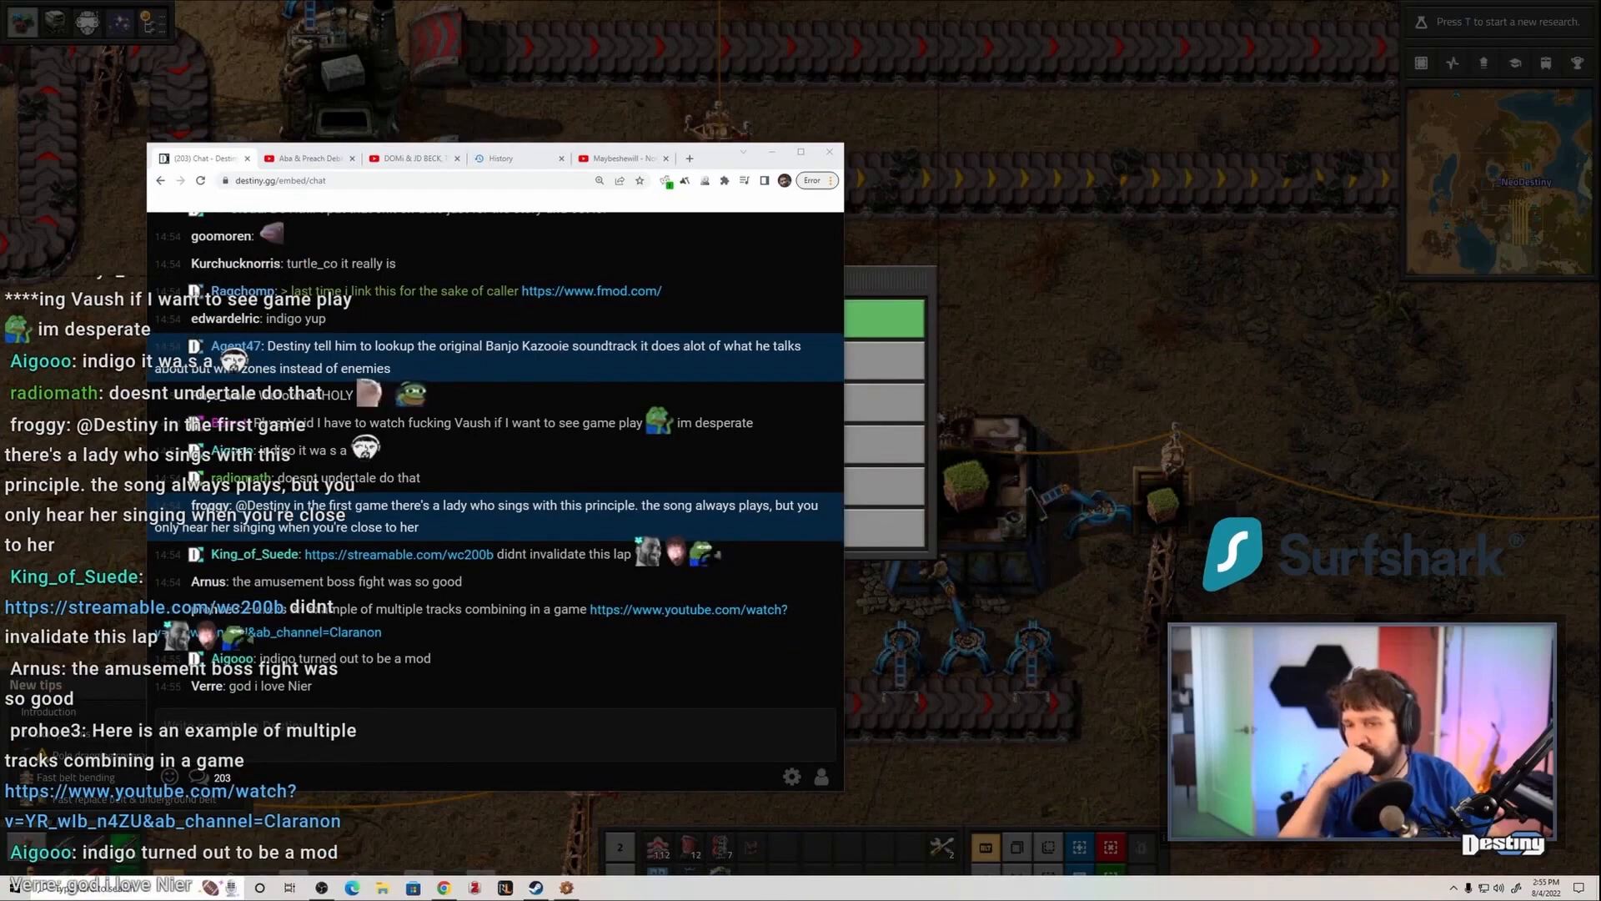
scroll(down, 3)
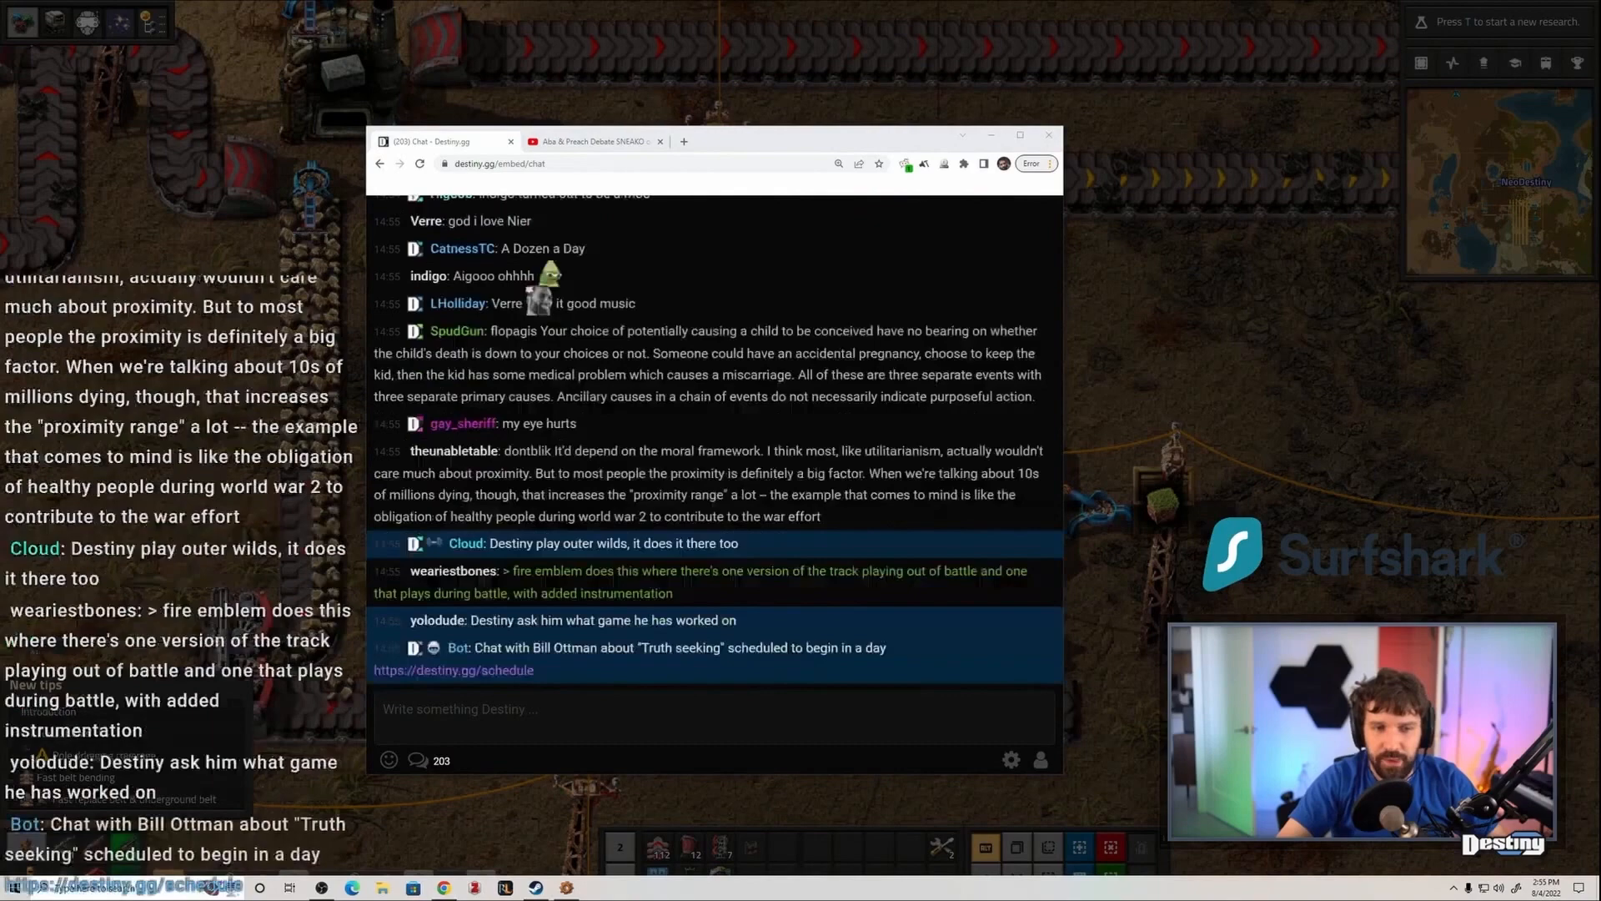
scroll(down, 3)
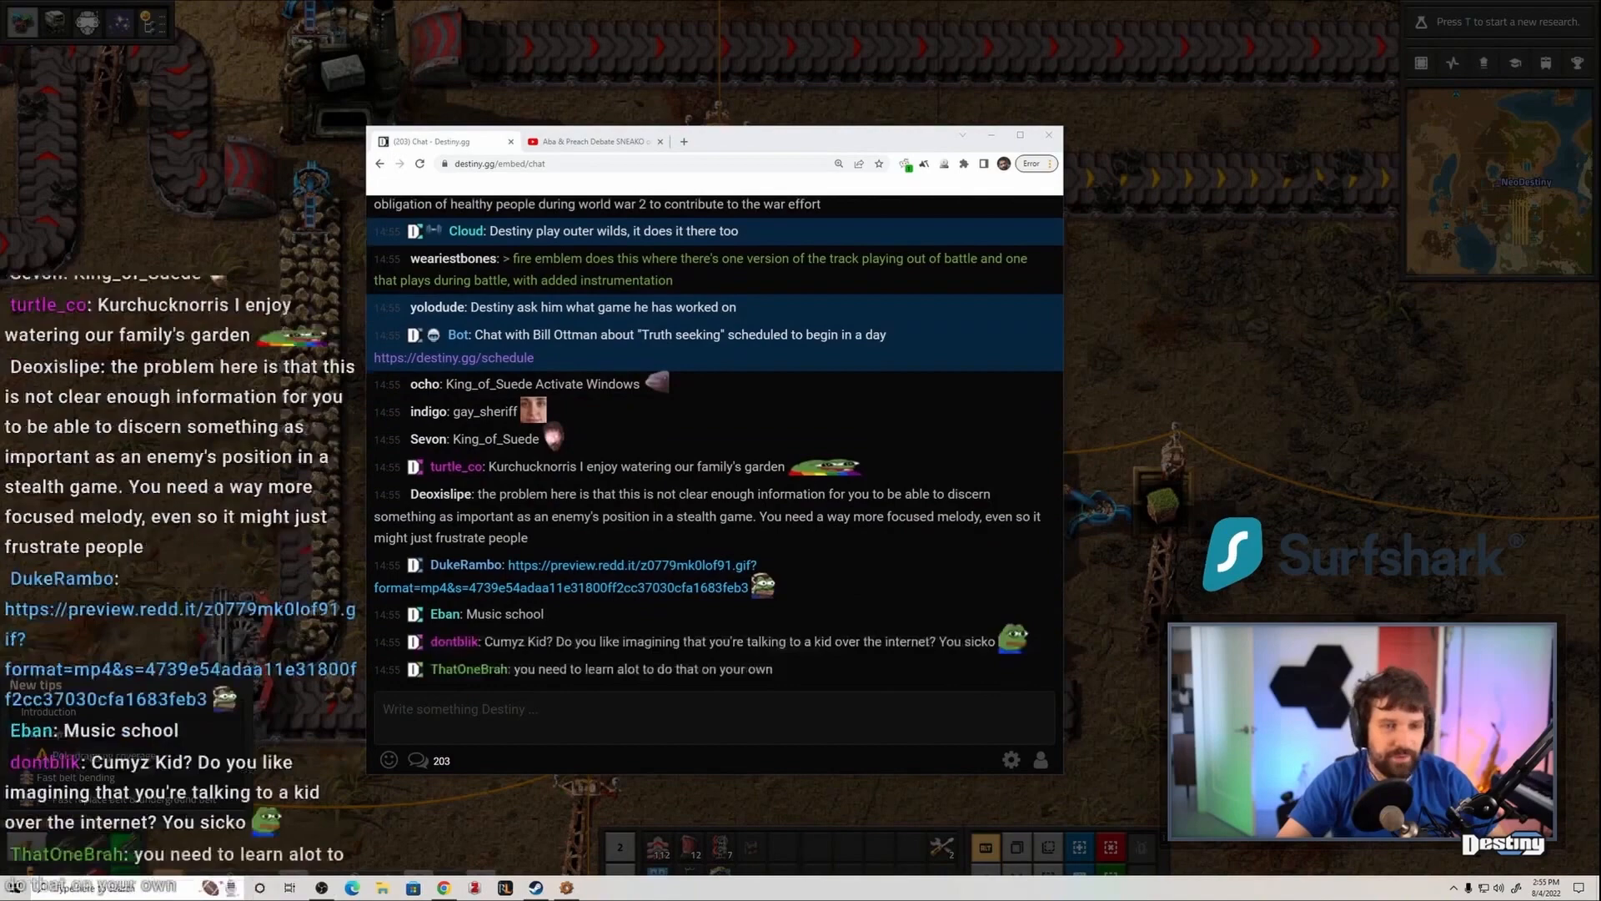
scroll(down, 3)
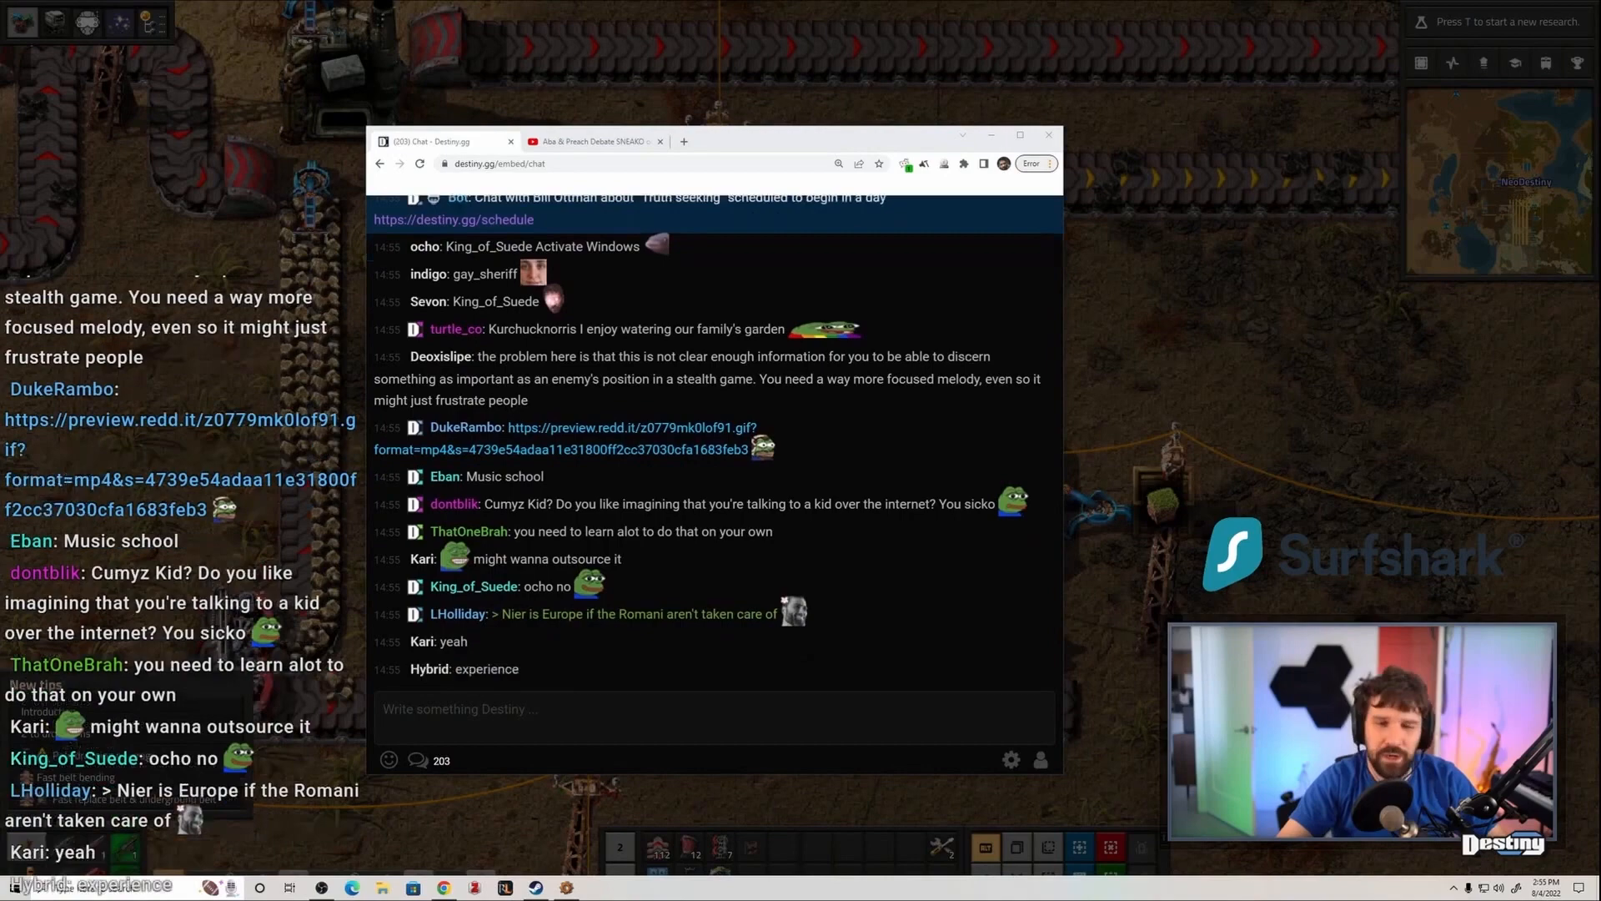
scroll(down, 3)
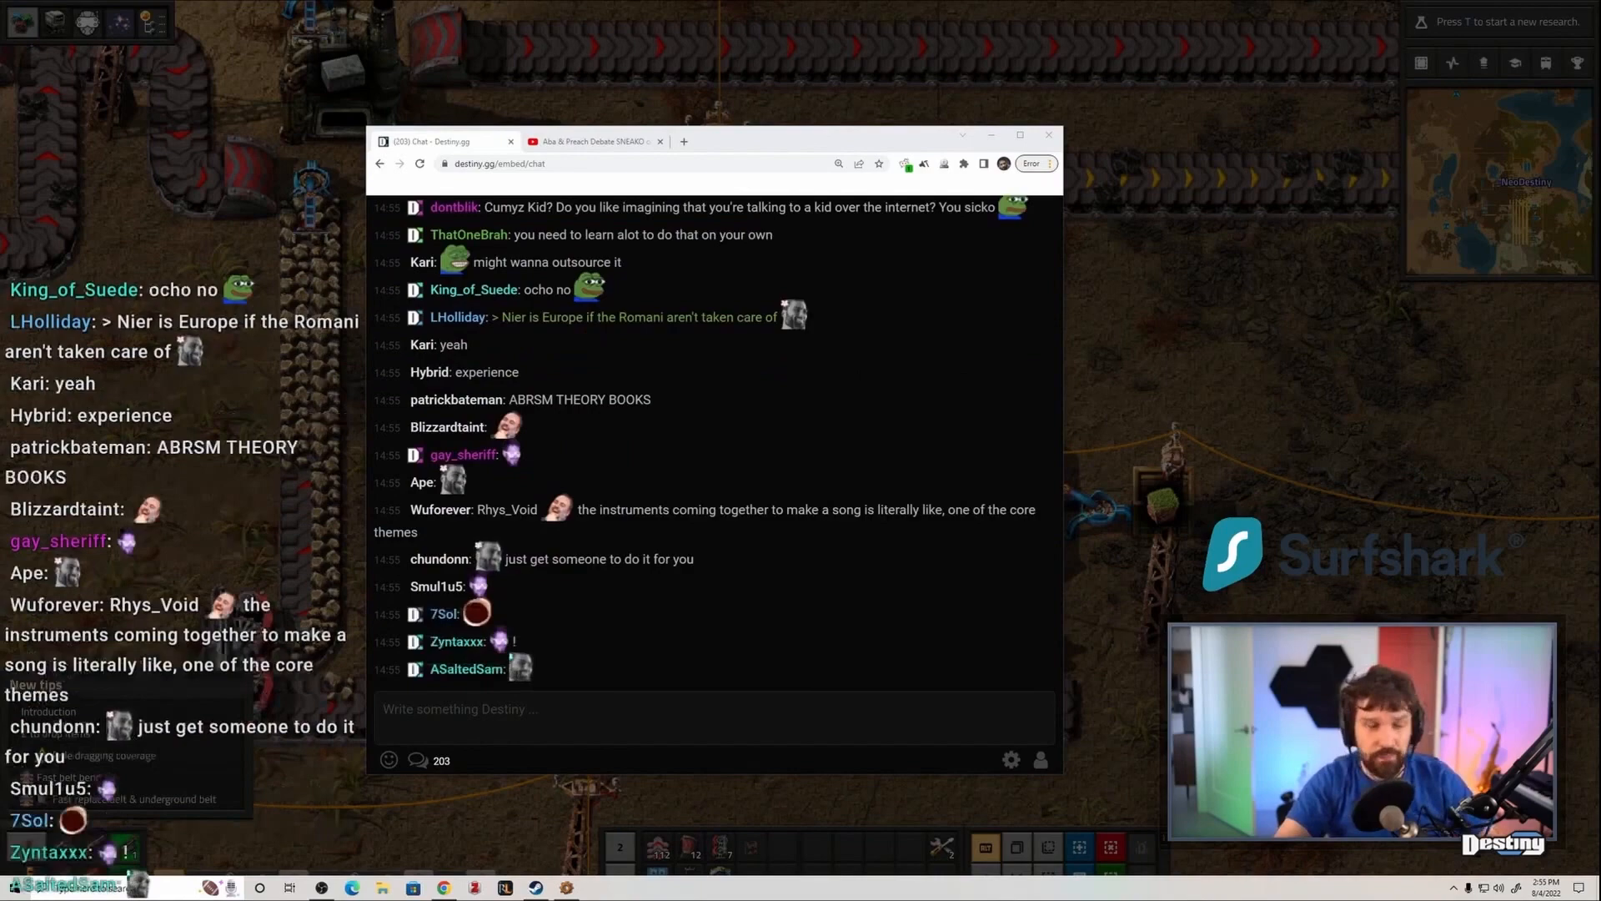
scroll(down, 3)
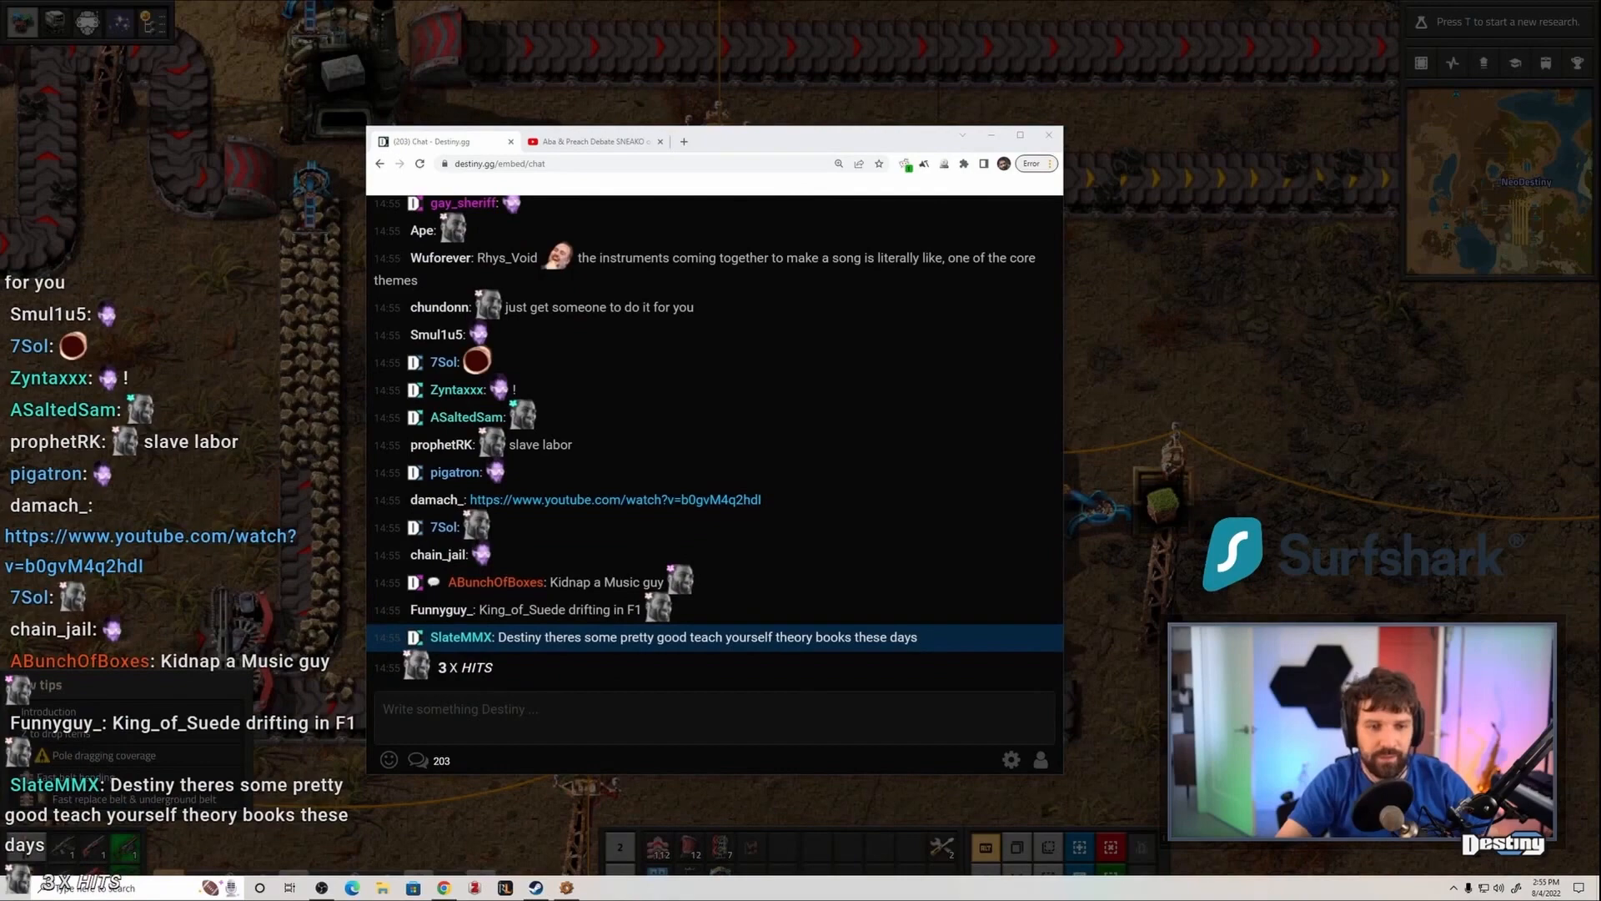
scroll(down, 3)
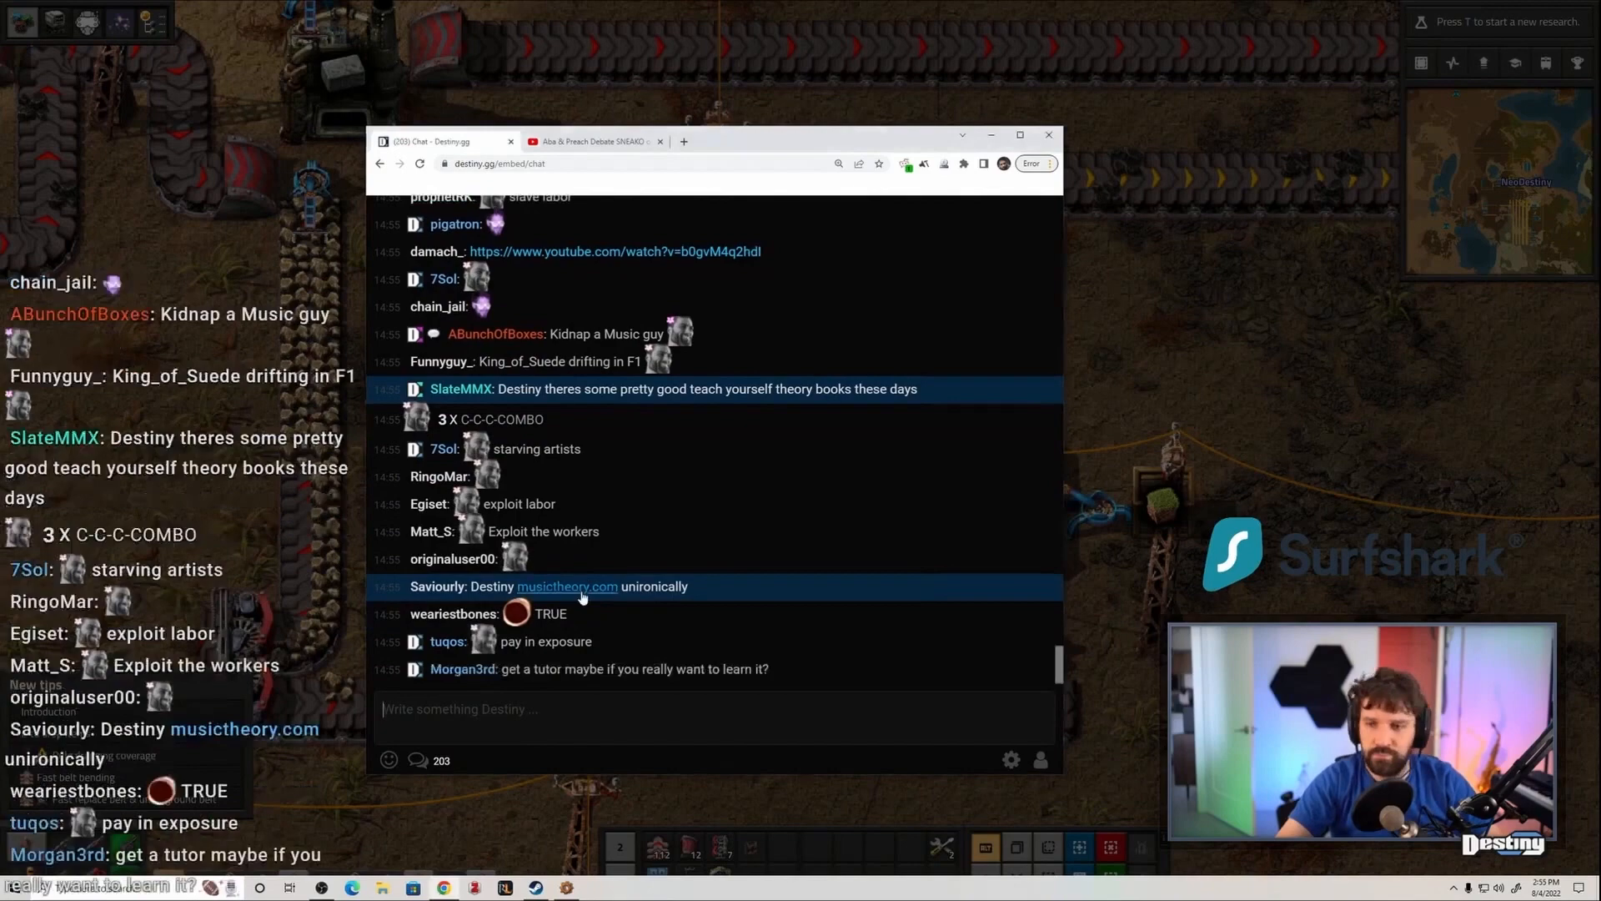